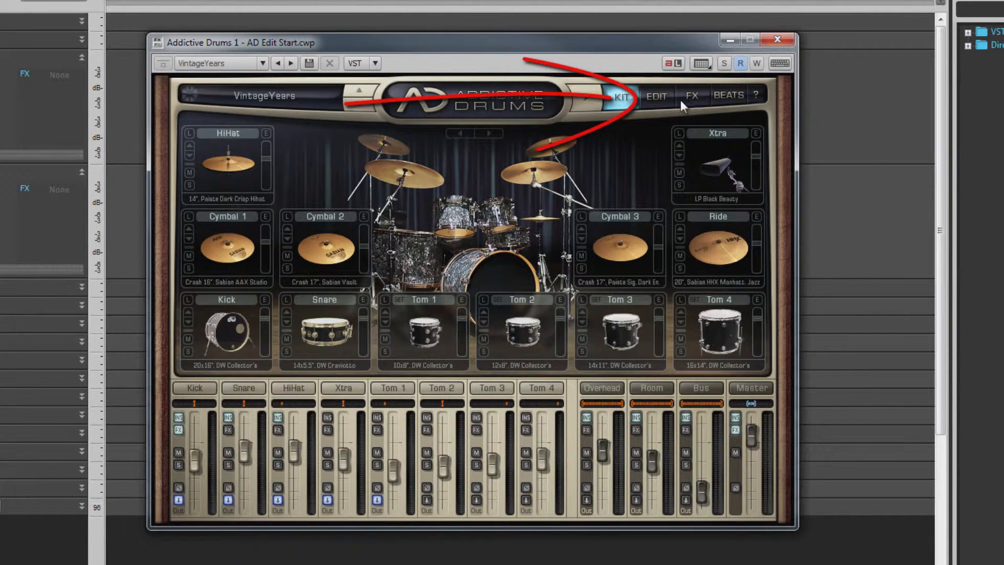
On the Edit page, try Snare and Kick in the sampler and show the Kick channel's inserts.
{"action": "left_click", "coordinate": [656, 95]}
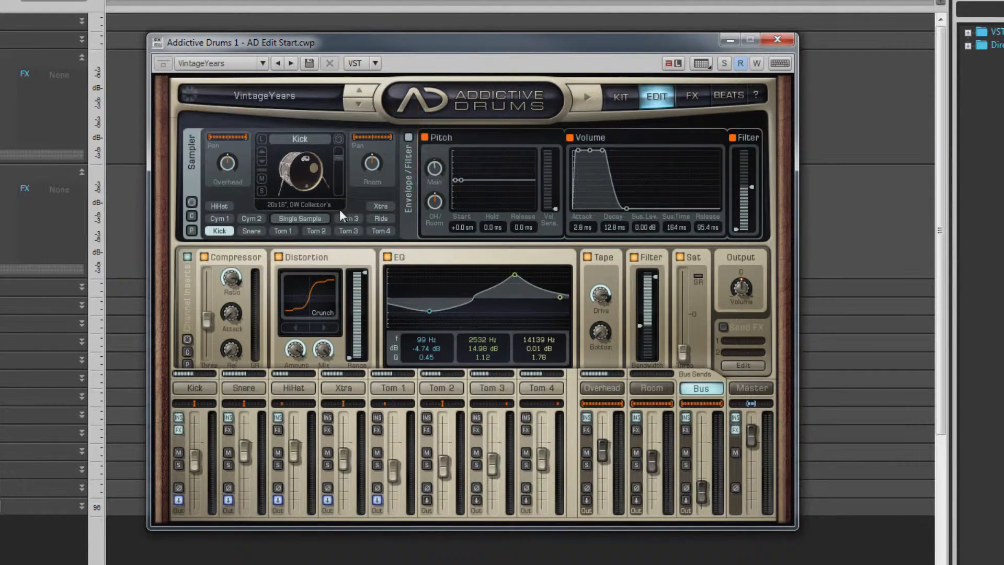
{"action": "mouse_move", "coordinate": [259, 206]}
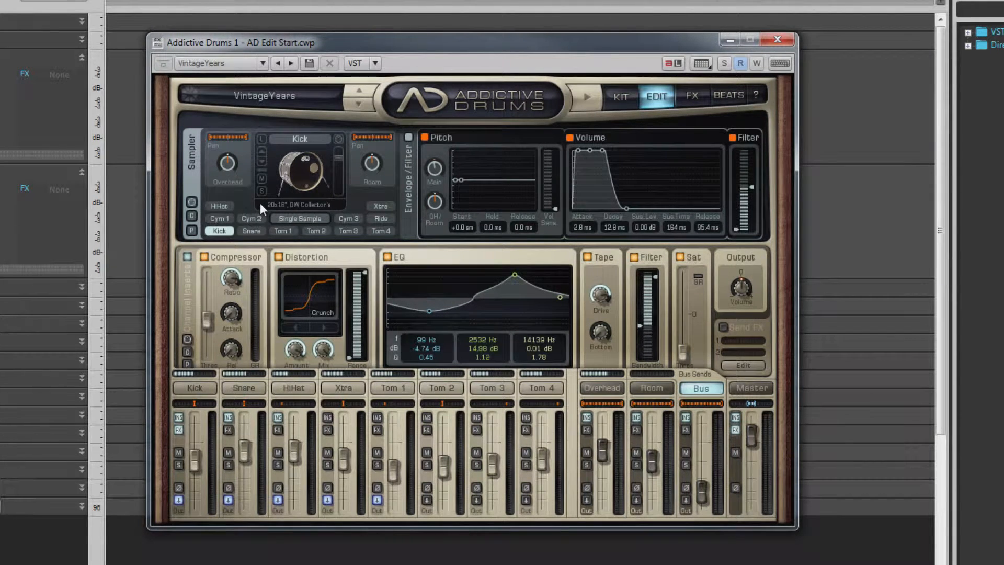
{"action": "left_click", "coordinate": [250, 230]}
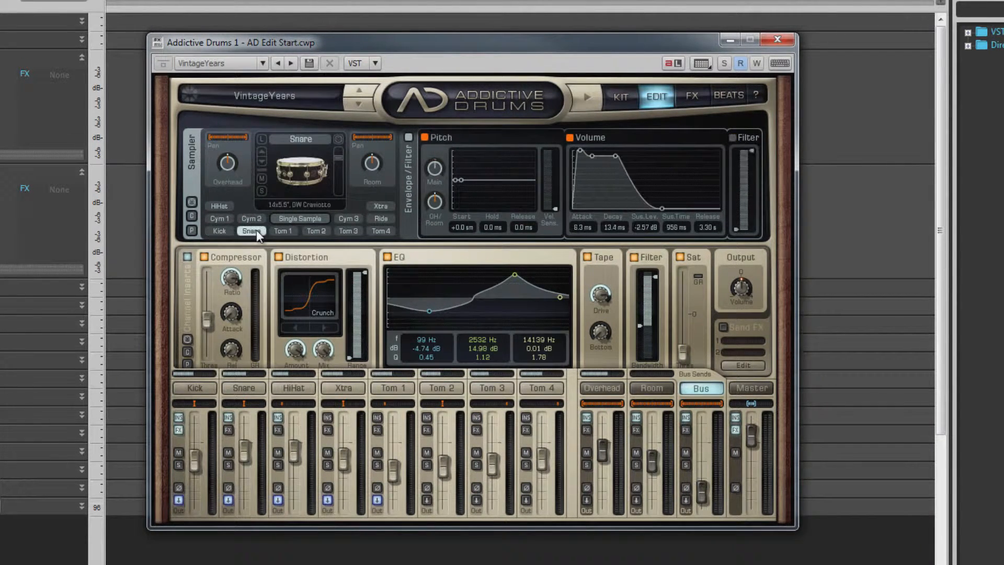
{"action": "left_click", "coordinate": [315, 231]}
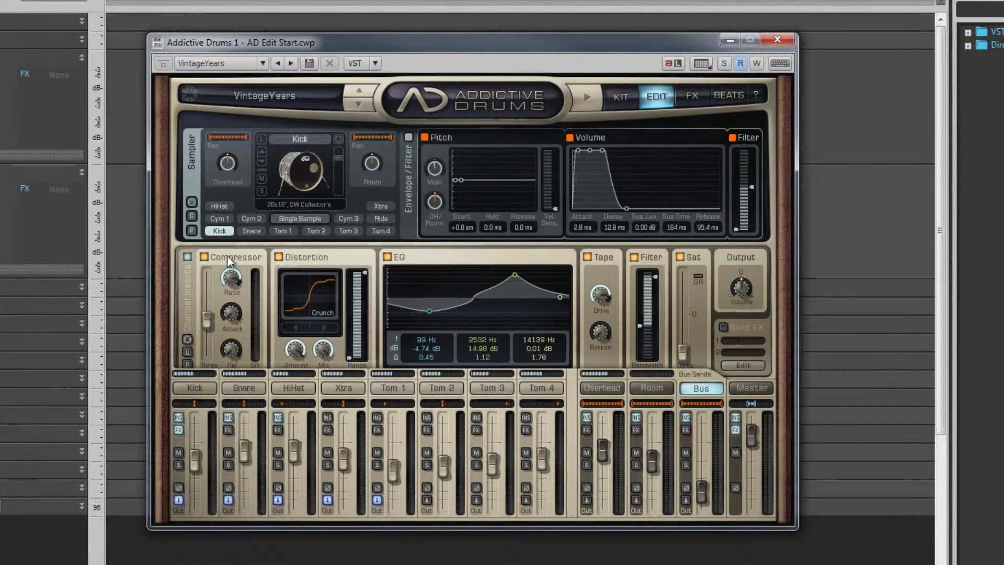
{"action": "left_click", "coordinate": [195, 388]}
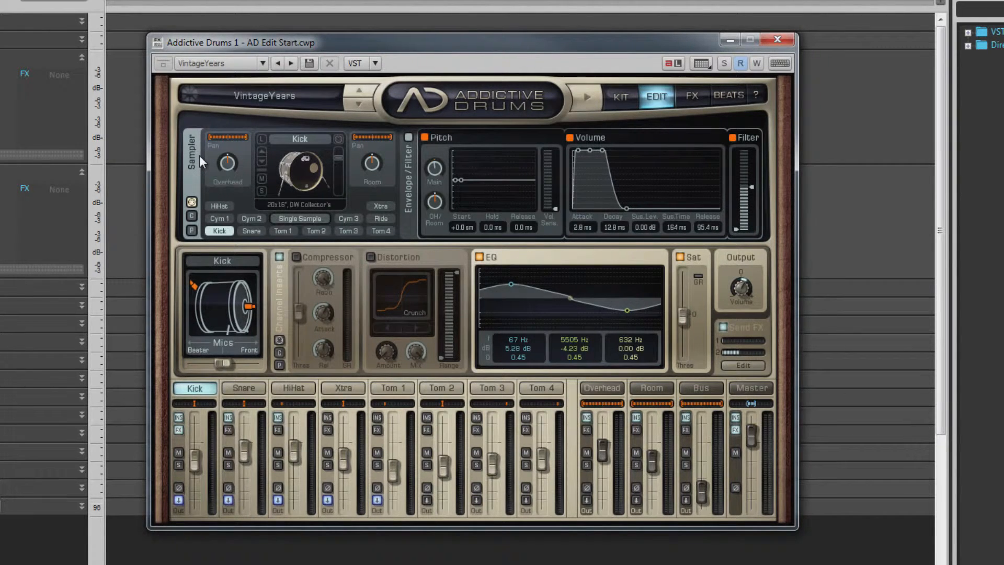
{"action": "left_click", "coordinate": [251, 230]}
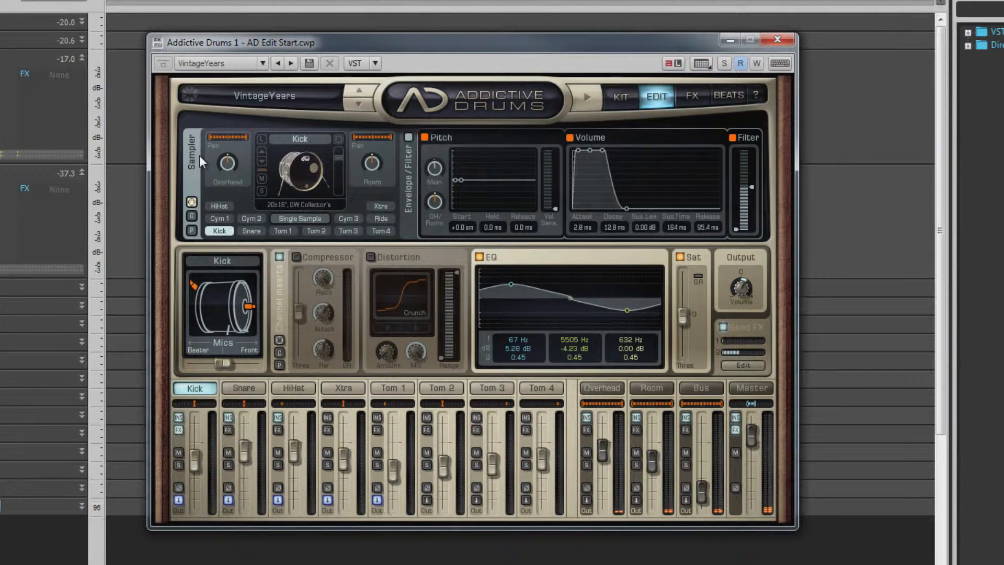
Load the Snare into the sampler to edit its sample, envelope and filter.
{"action": "left_click", "coordinate": [251, 231]}
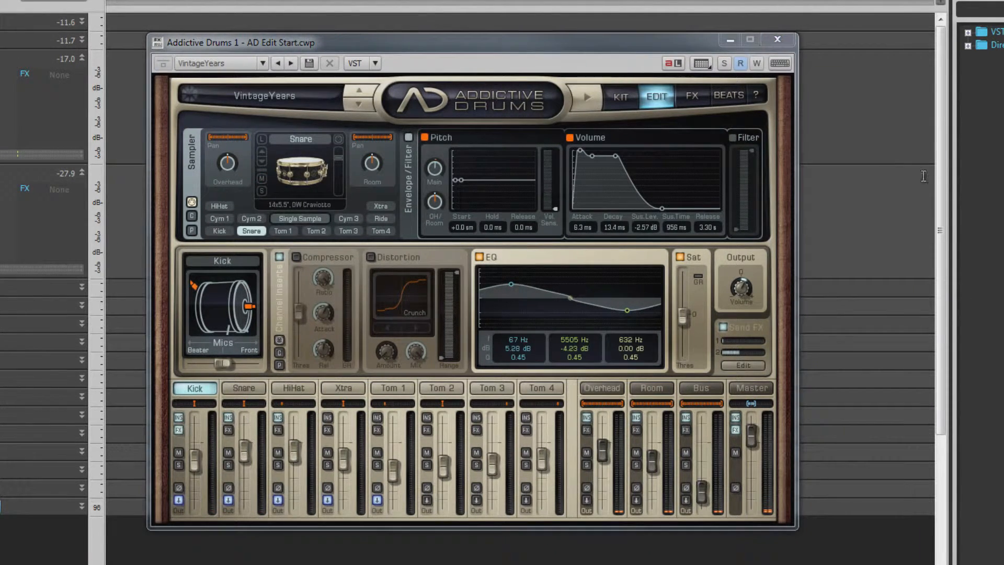
{"action": "mouse_move", "coordinate": [438, 59]}
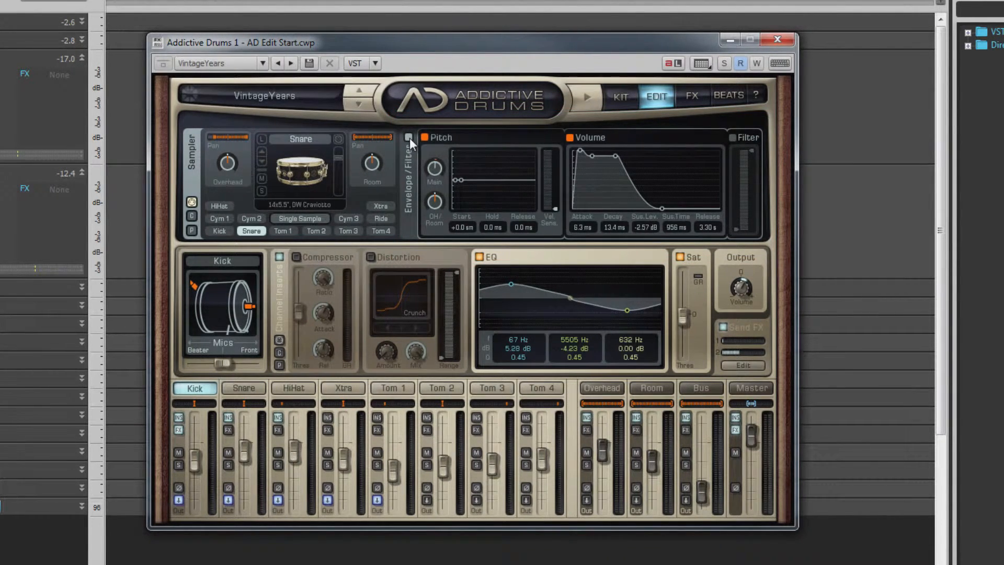
{"action": "left_click", "coordinate": [408, 137]}
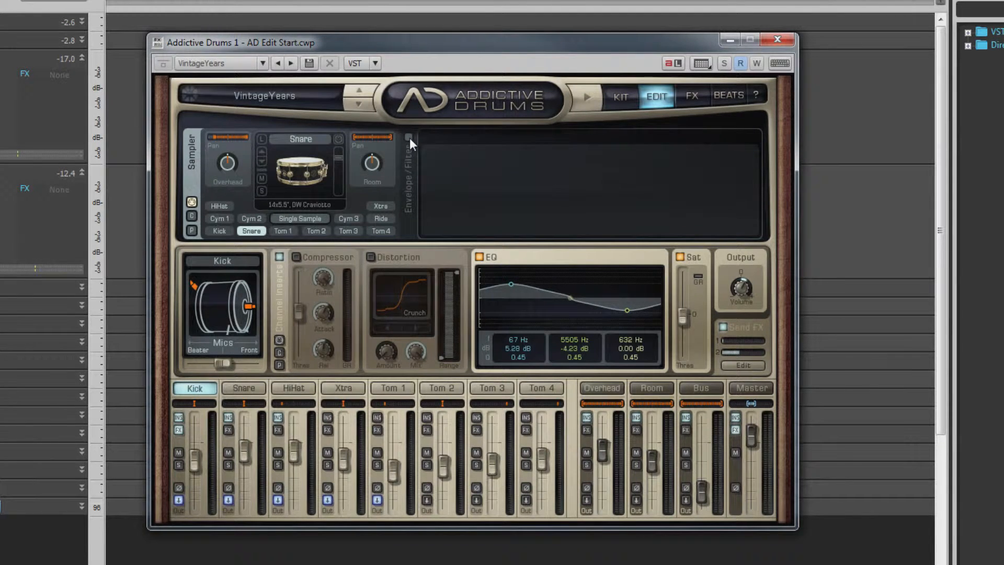
{"action": "left_click", "coordinate": [407, 137]}
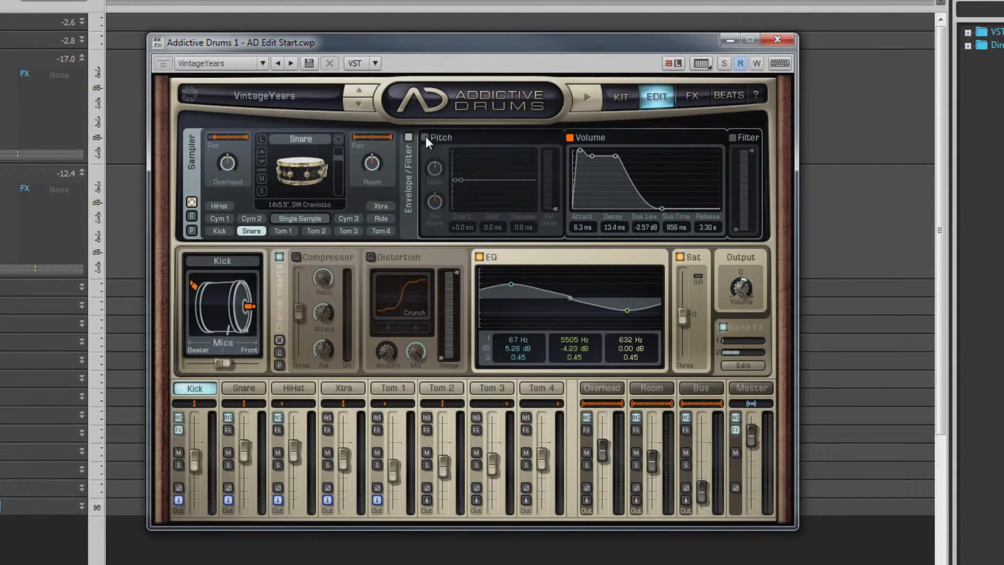
{"action": "left_click", "coordinate": [424, 137]}
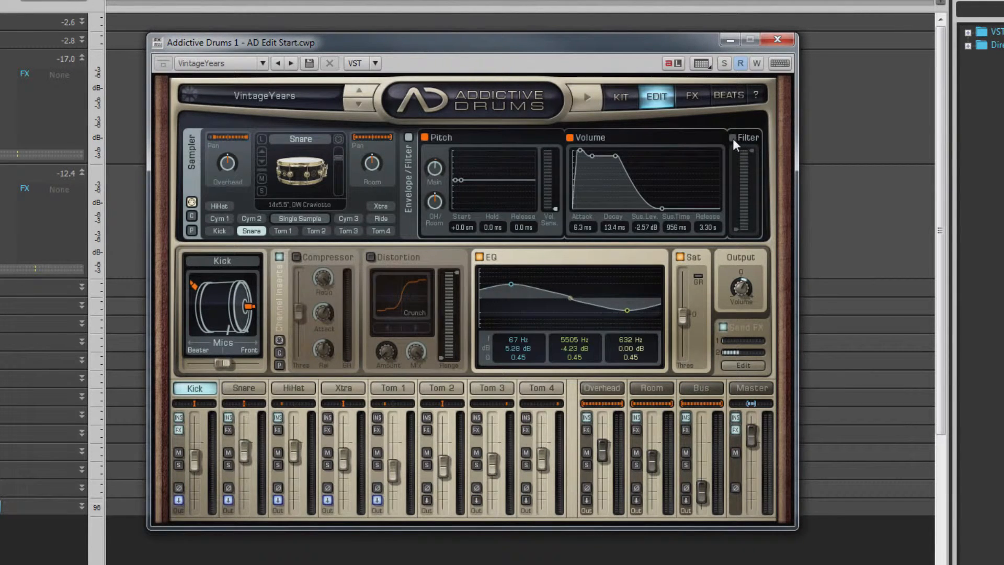
{"action": "left_click", "coordinate": [735, 137]}
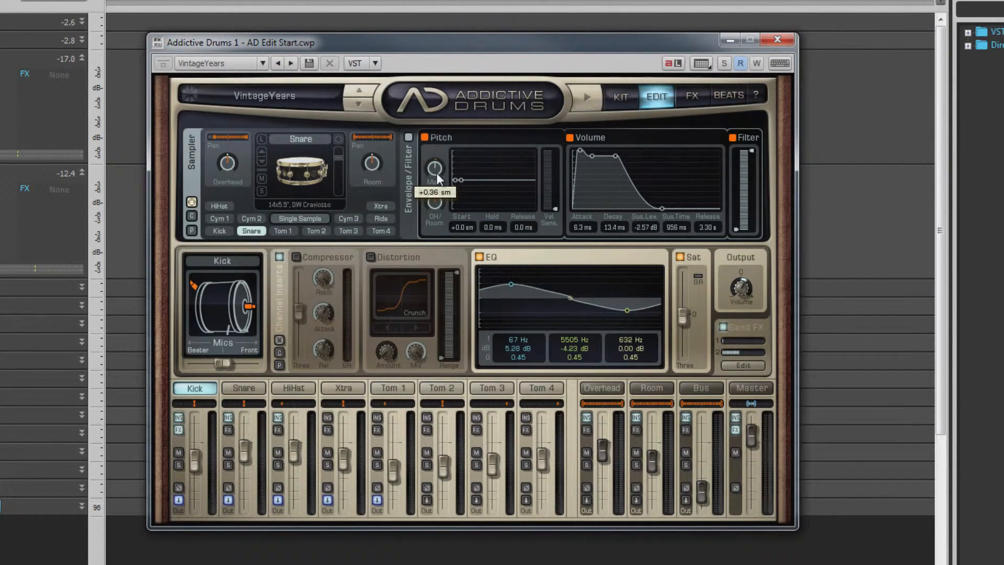
Adjust the snare's main and OH/Room pitch and set the pitch envelope start to +7.1 semitones.
{"action": "left_click_drag", "start_coordinate": [435, 168], "coordinate": [434, 154]}
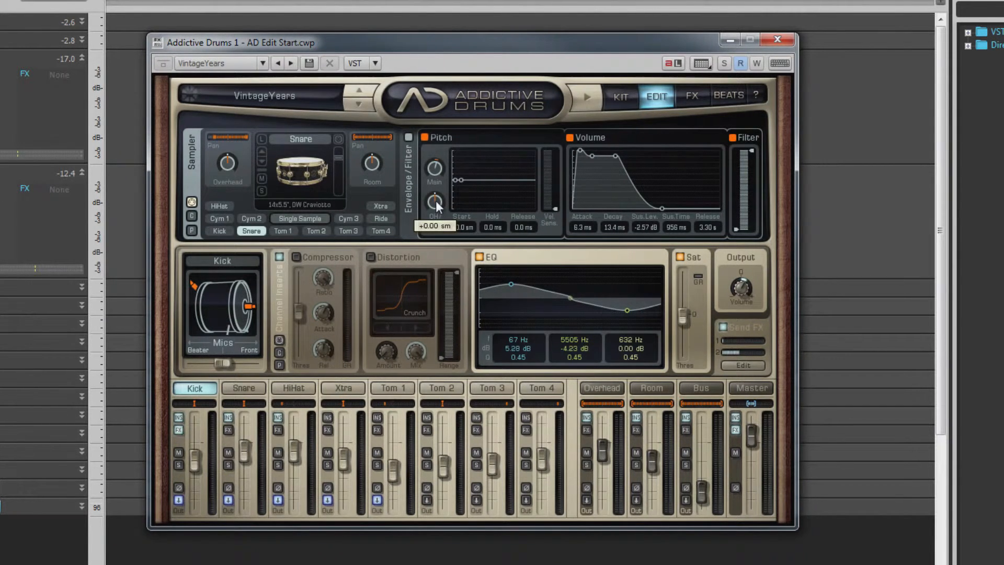
{"action": "left_click_drag", "start_coordinate": [434, 205], "coordinate": [442, 195]}
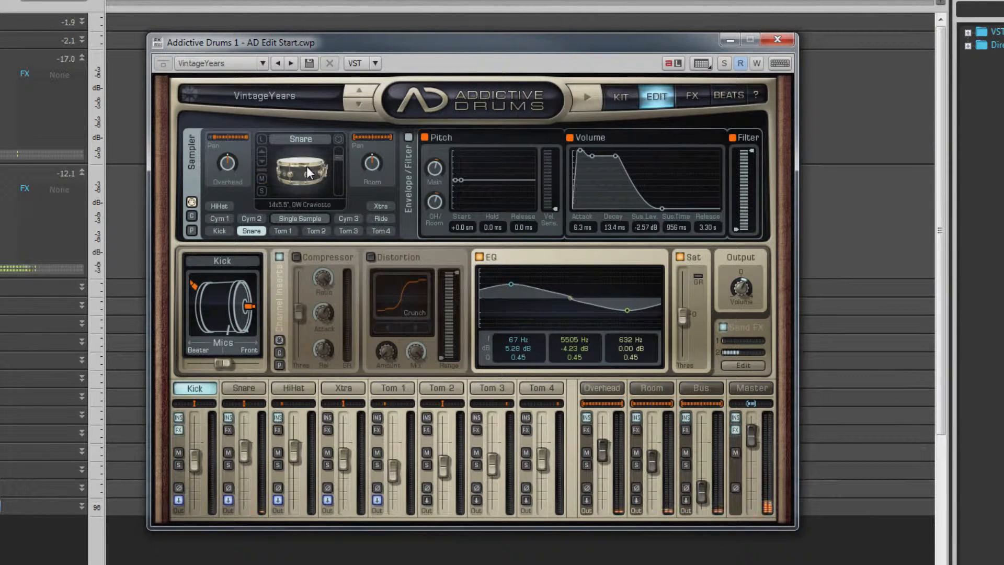
{"action": "mouse_move", "coordinate": [435, 168]}
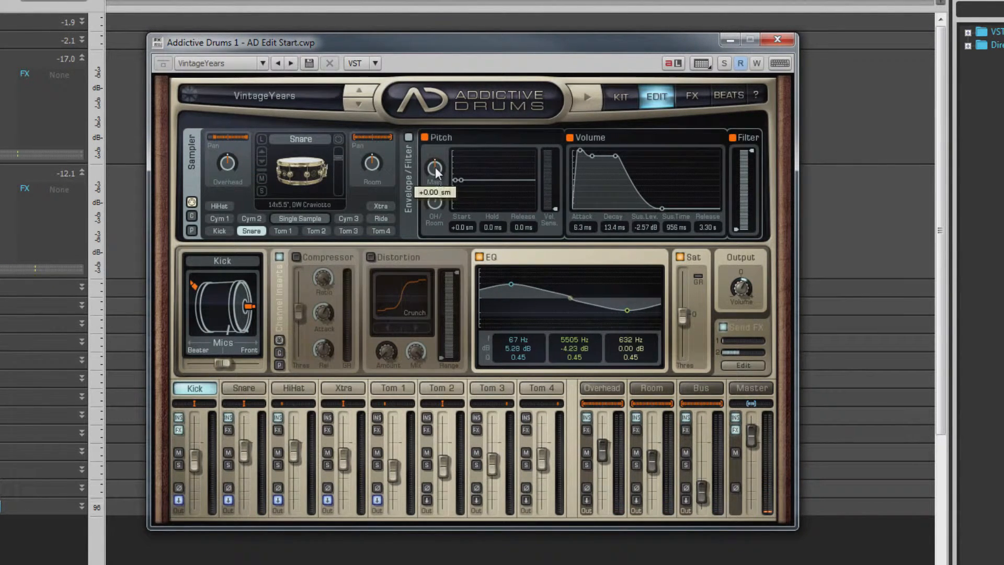
{"action": "mouse_move", "coordinate": [458, 182]}
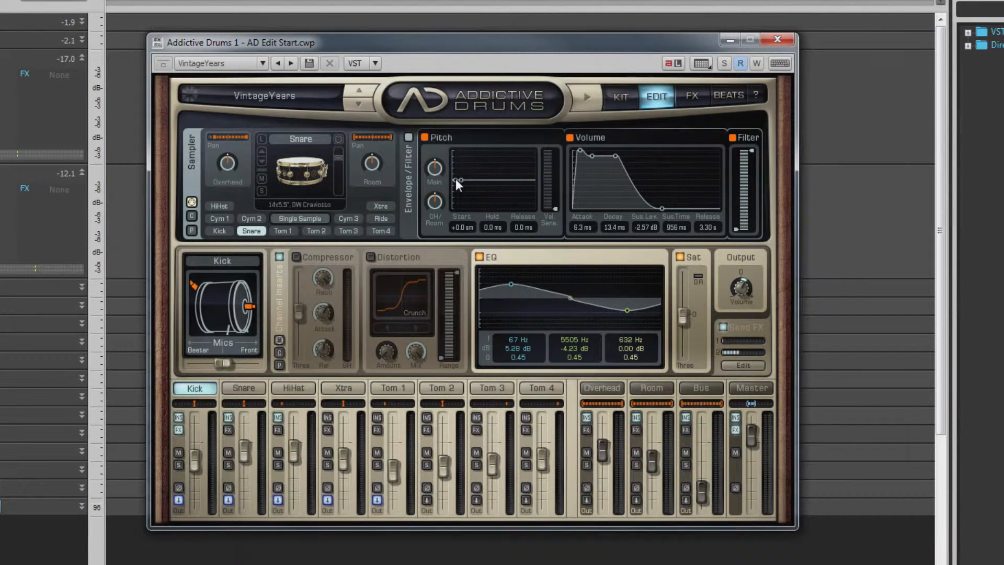
{"action": "left_click_drag", "start_coordinate": [460, 180], "coordinate": [459, 174]}
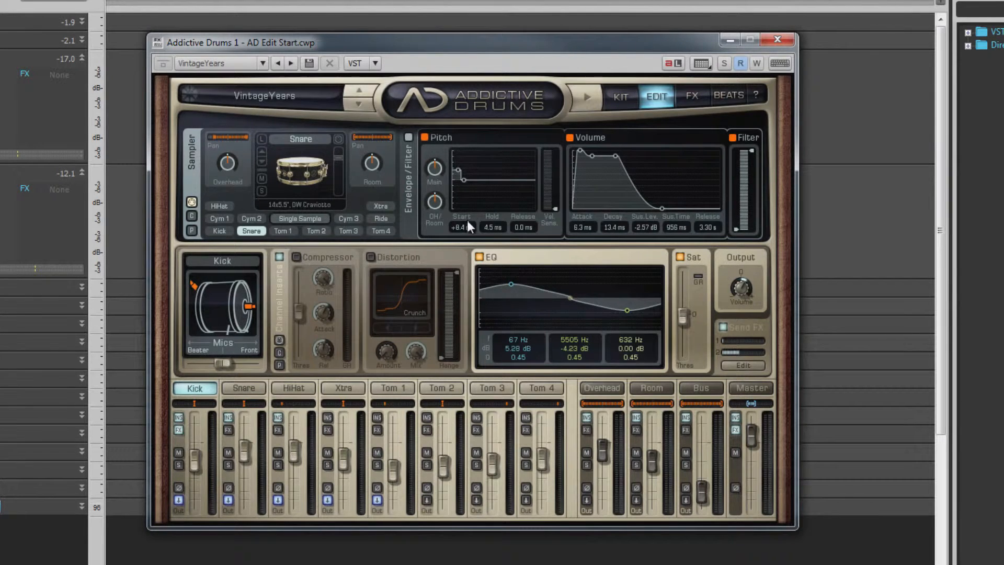
{"action": "left_click_drag", "start_coordinate": [459, 226], "coordinate": [470, 232]}
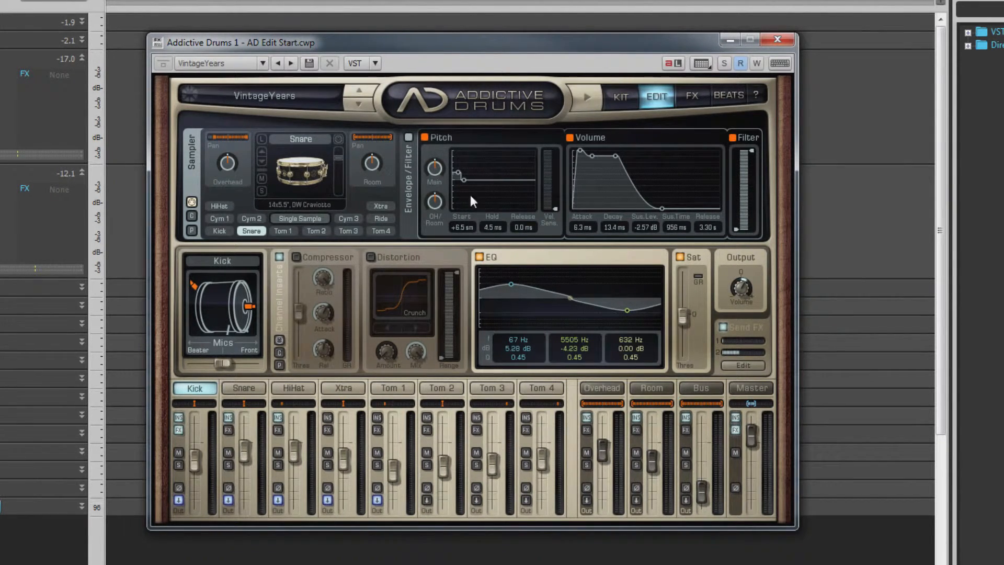
{"action": "left_click_drag", "start_coordinate": [462, 178], "coordinate": [458, 173]}
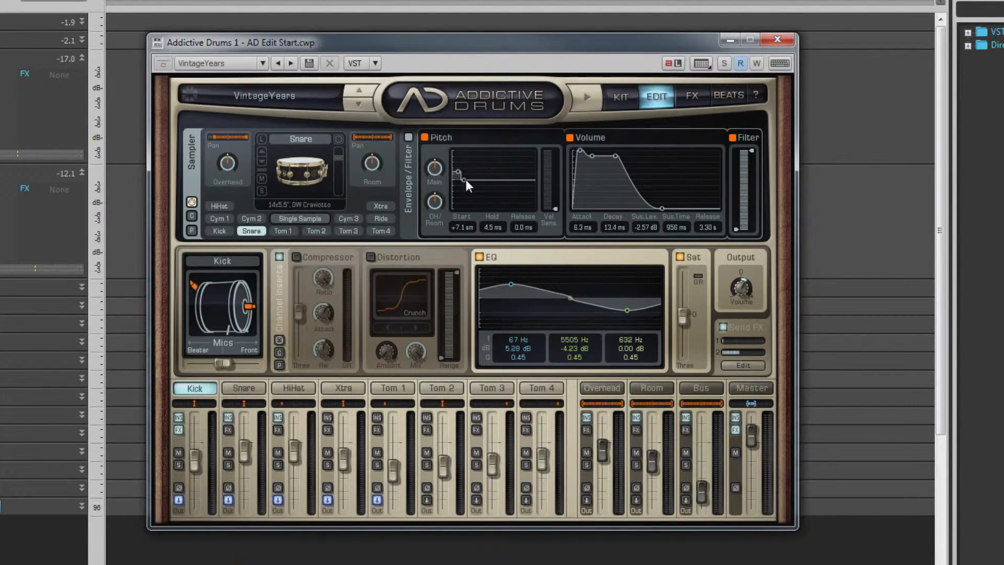
Set the pitch envelope hold to 37.1 ms and release to 1.74 s, and raise velocity sensitivity.
{"action": "left_click_drag", "start_coordinate": [493, 182], "coordinate": [483, 185]}
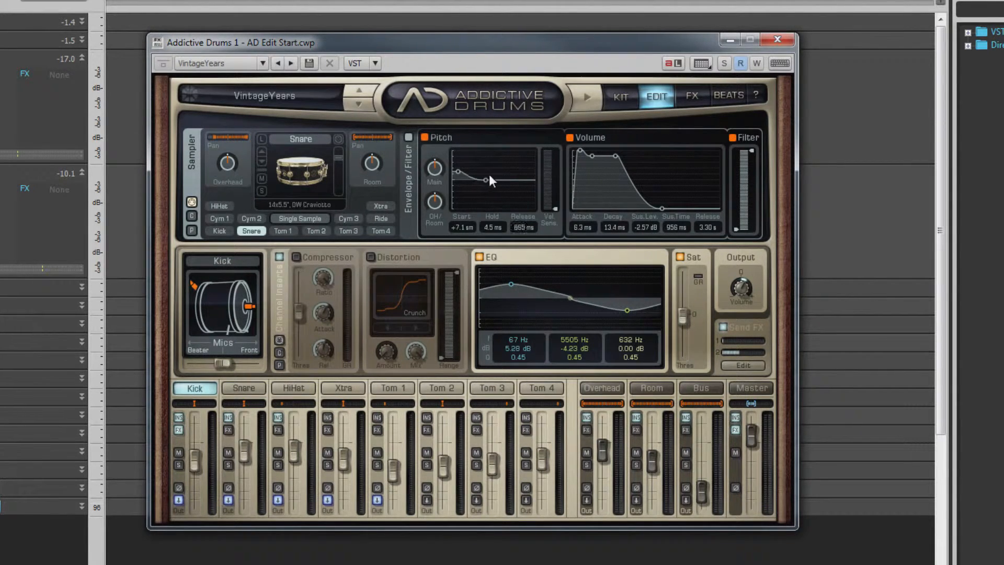
{"action": "left_click_drag", "start_coordinate": [484, 179], "coordinate": [495, 179]}
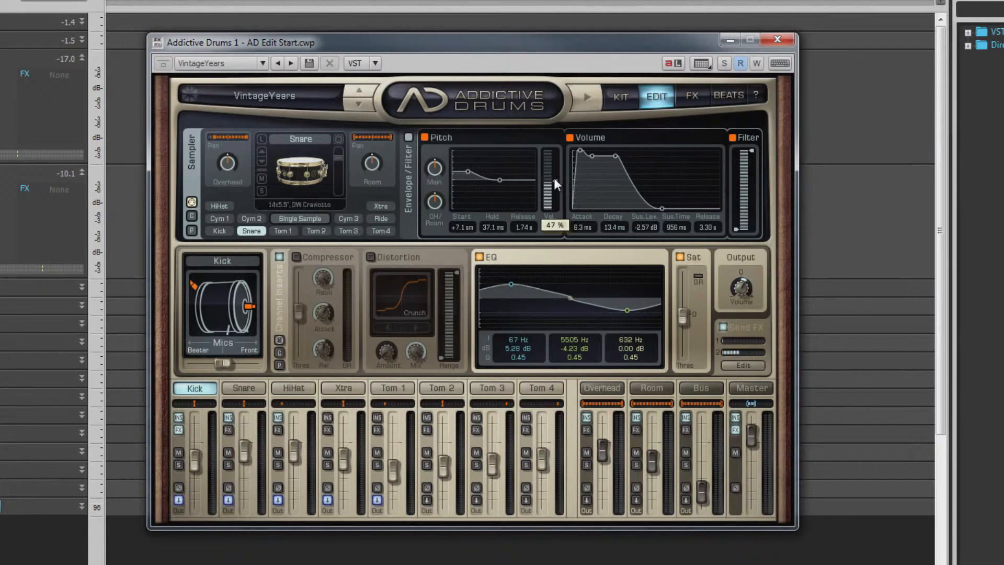
{"action": "left_click_drag", "start_coordinate": [551, 188], "coordinate": [551, 168]}
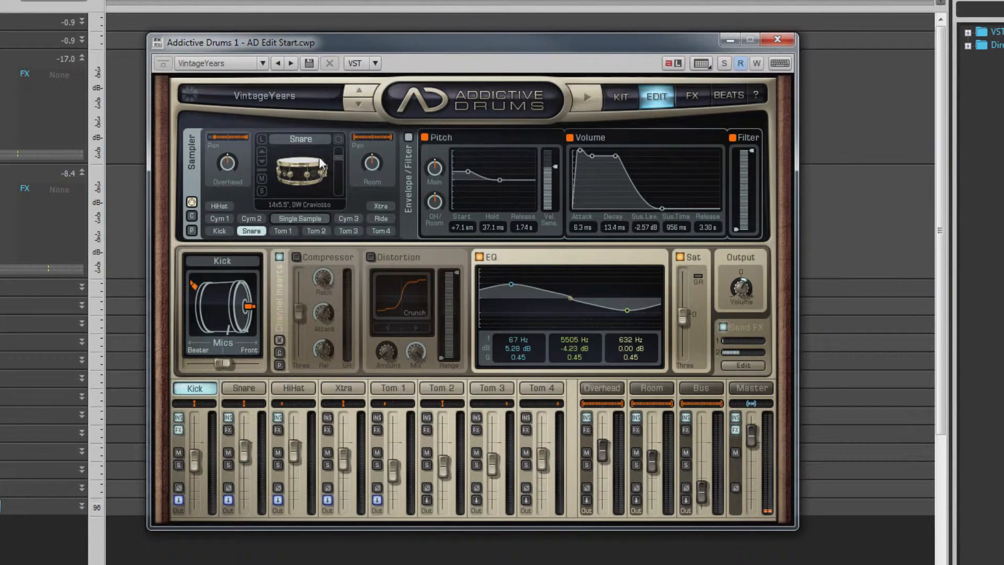
{"action": "mouse_move", "coordinate": [474, 177]}
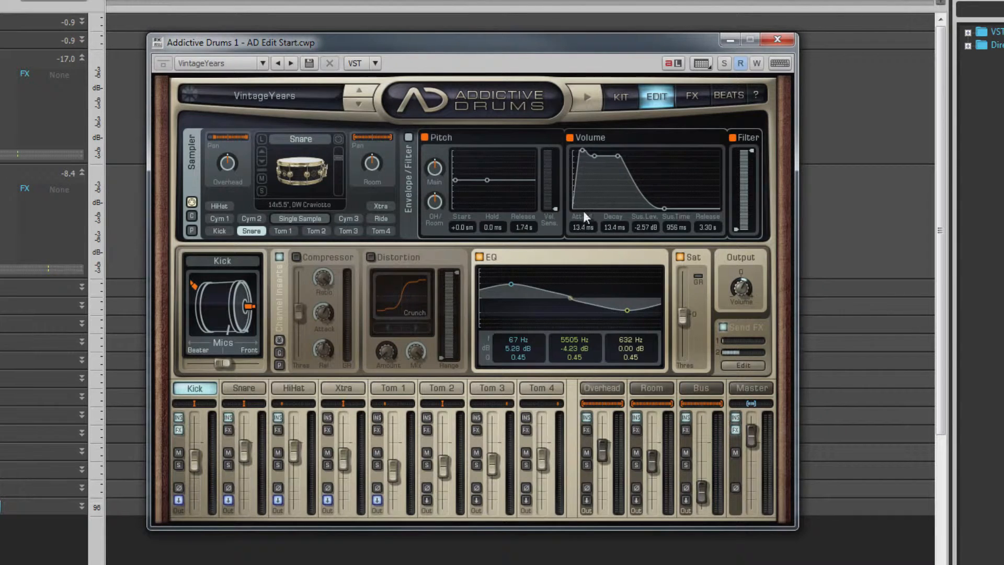
Set the snare volume envelope to 11.2 ms attack, 40.9 ms decay, -4.15 dB sustain, 3.22 s hold and 1.29 s release.
{"action": "left_click_drag", "start_coordinate": [592, 158], "coordinate": [579, 167]}
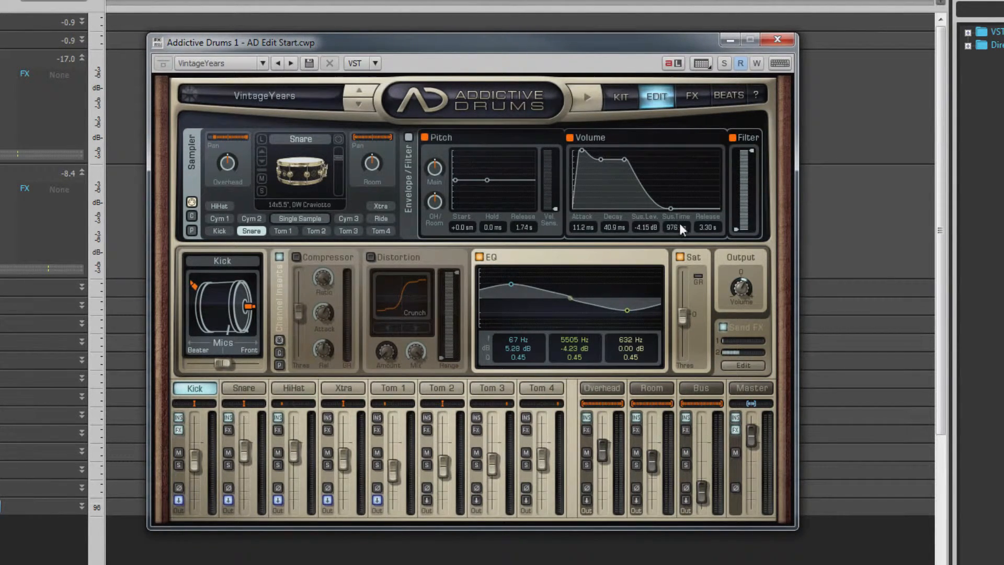
{"action": "left_click_drag", "start_coordinate": [679, 228], "coordinate": [670, 205]}
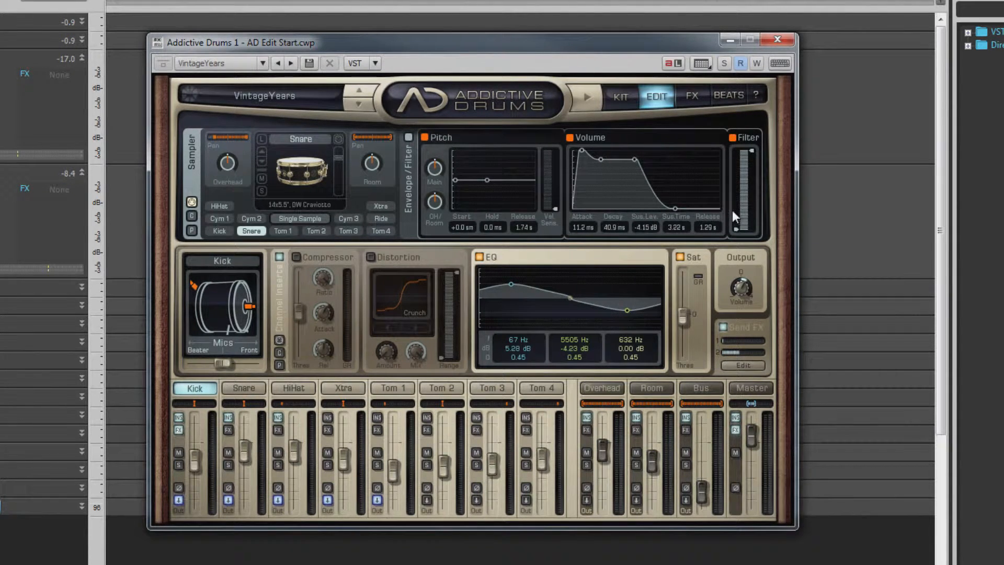
{"action": "mouse_move", "coordinate": [756, 154]}
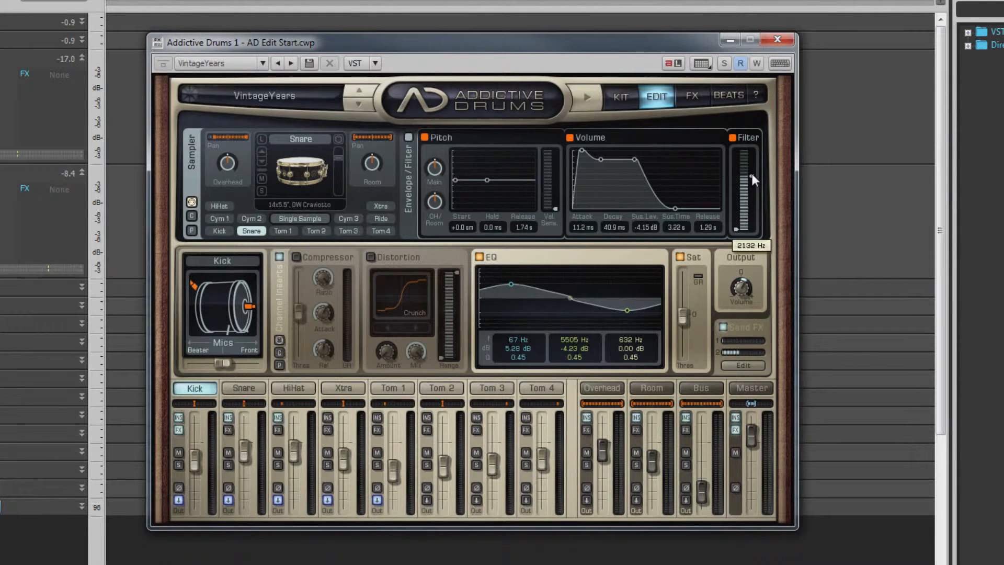
Sweep the snare filter cutoff to about 2132 Hz, then up to about 5565 Hz.
{"action": "left_click_drag", "start_coordinate": [749, 186], "coordinate": [749, 172]}
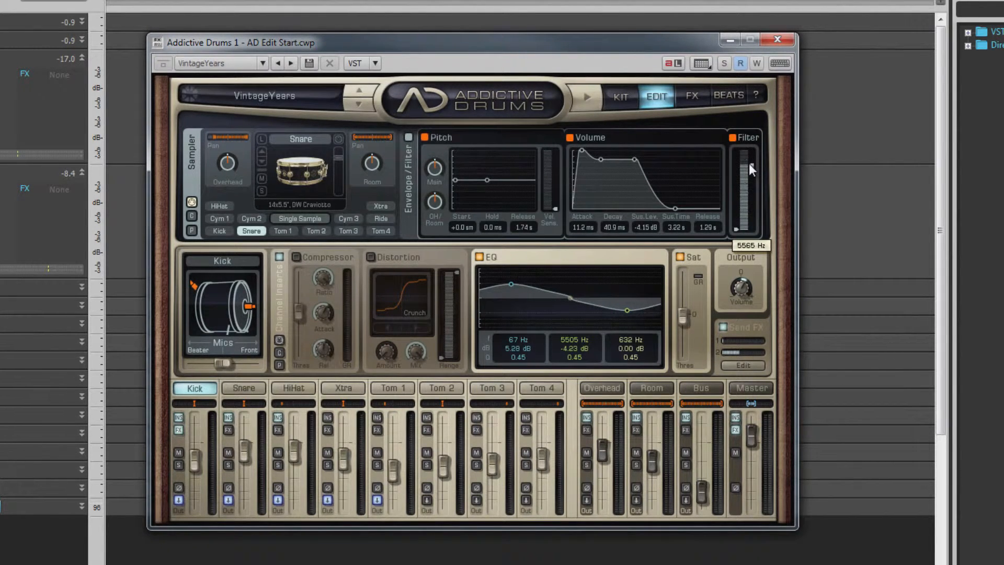
{"action": "left_click_drag", "start_coordinate": [751, 166], "coordinate": [739, 224]}
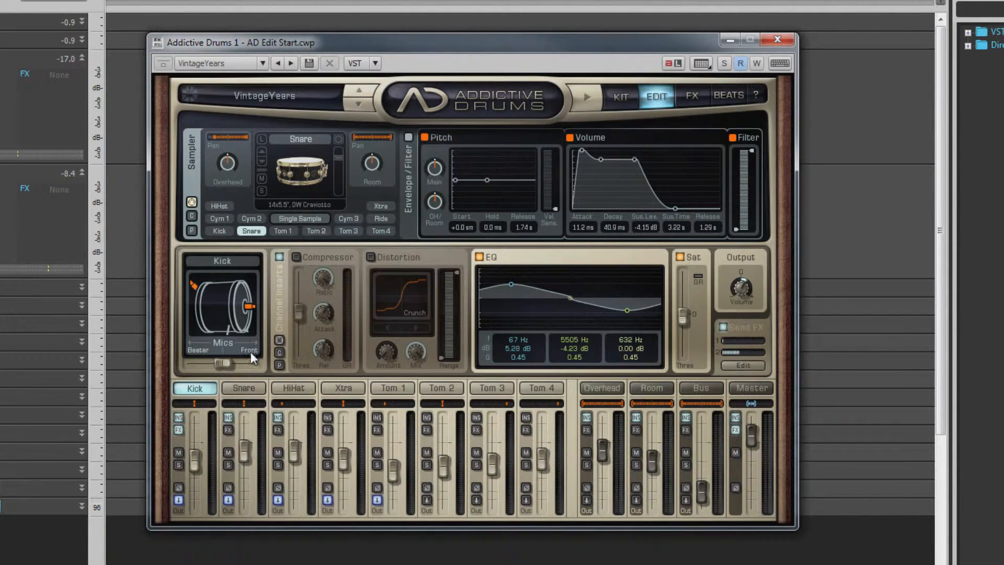
{"action": "mouse_move", "coordinate": [255, 374]}
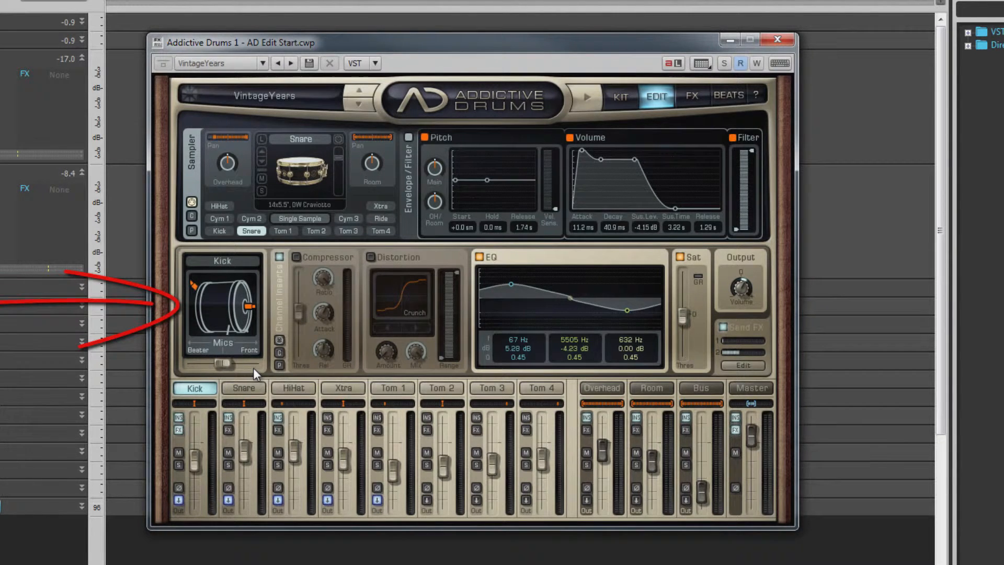
Adjust the Room mic distance, then return to the Snare channel's mics, compressor and EQ.
{"action": "left_click", "coordinate": [243, 388]}
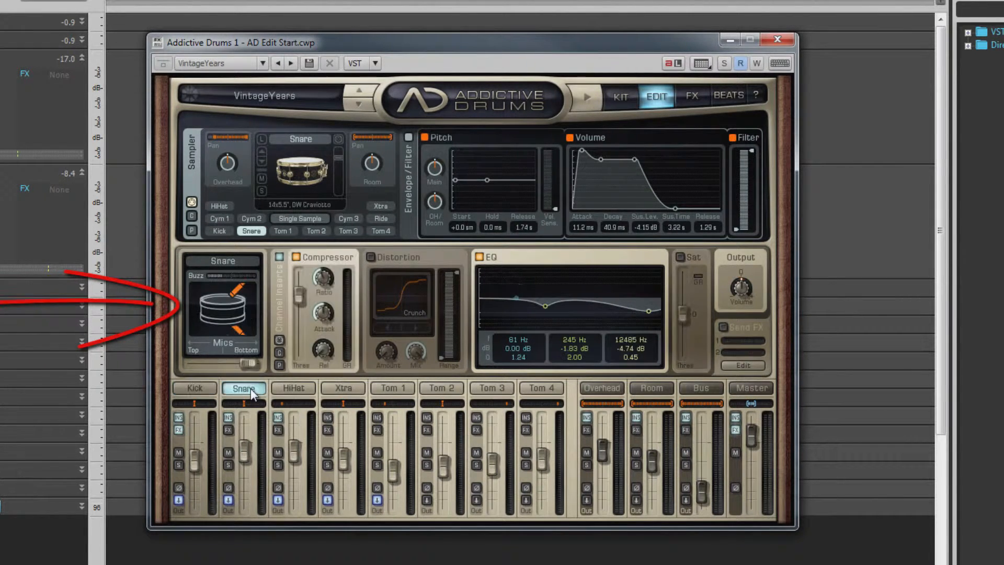
{"action": "left_click", "coordinate": [651, 388]}
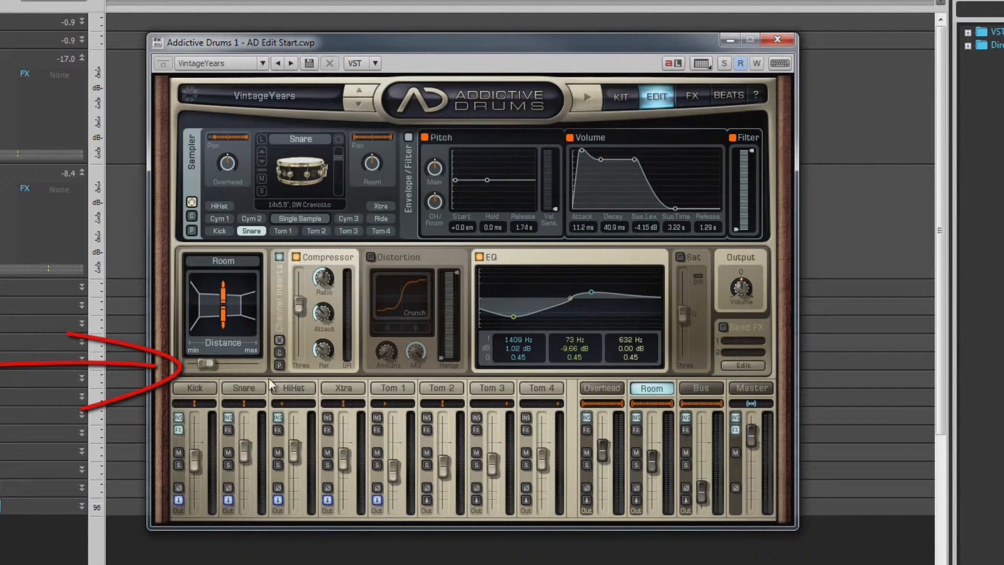
{"action": "left_click_drag", "start_coordinate": [201, 364], "coordinate": [211, 366]}
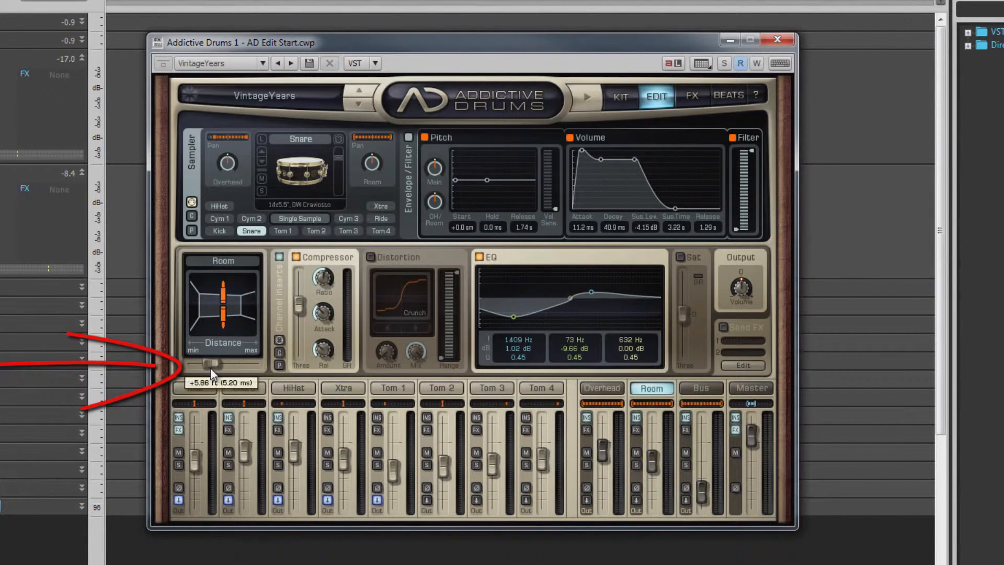
{"action": "left_click", "coordinate": [243, 388]}
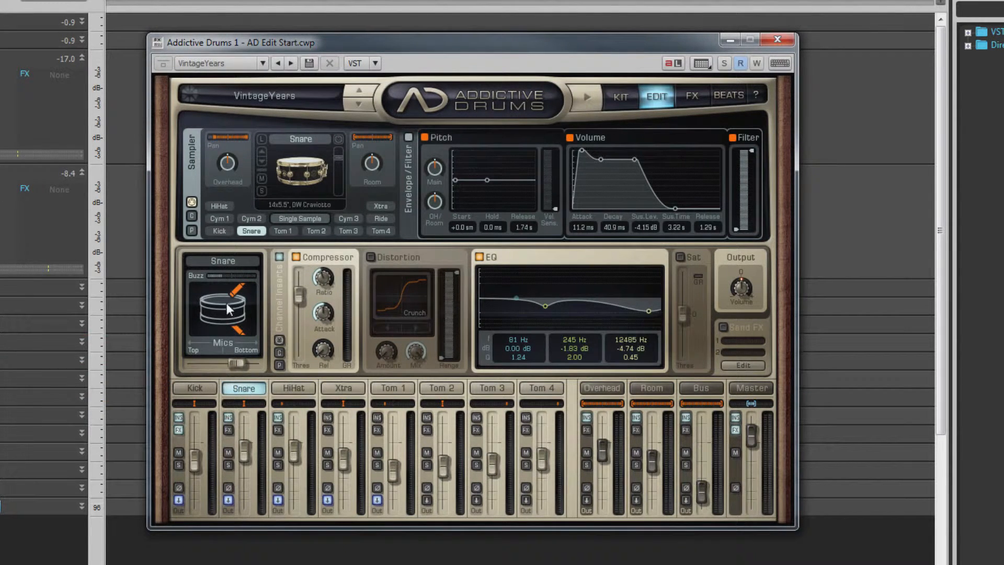
{"action": "mouse_move", "coordinate": [223, 280]}
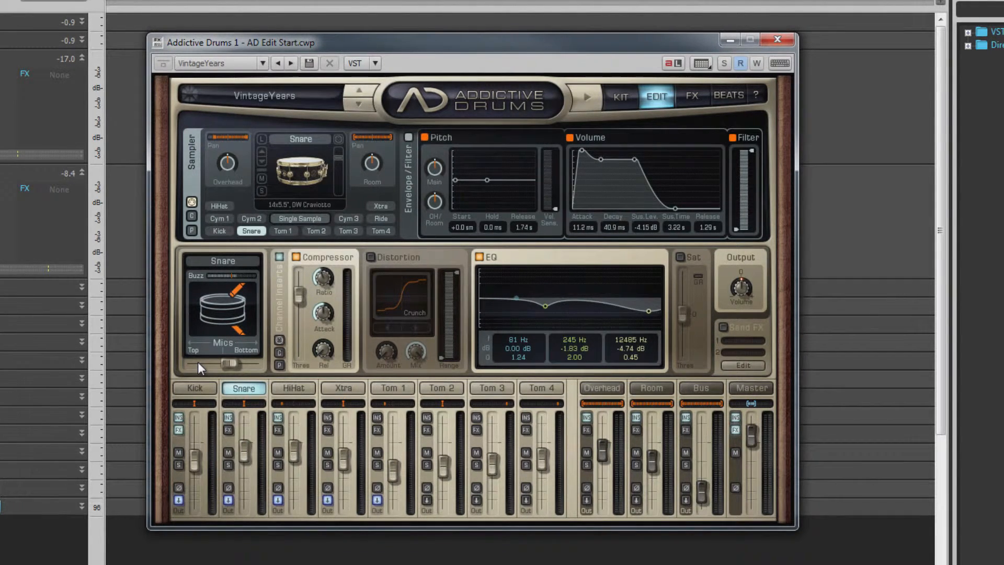
{"action": "mouse_move", "coordinate": [260, 306]}
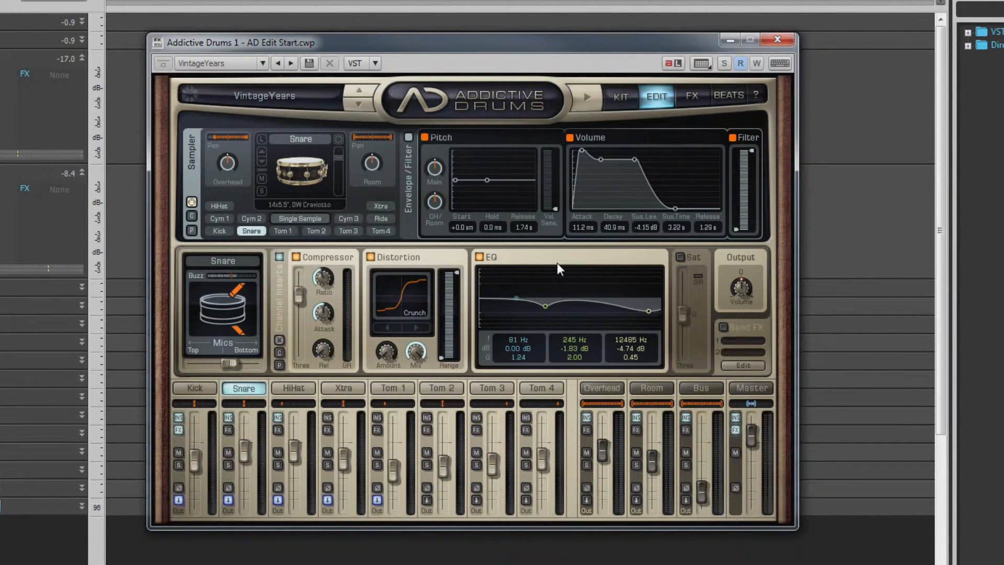
{"action": "left_click", "coordinate": [681, 256]}
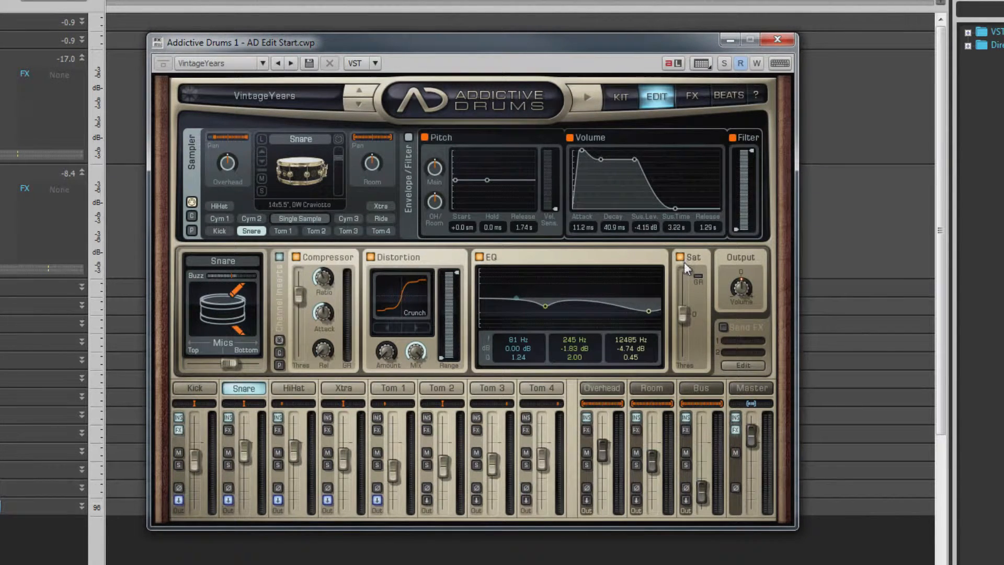
{"action": "mouse_move", "coordinate": [701, 387]}
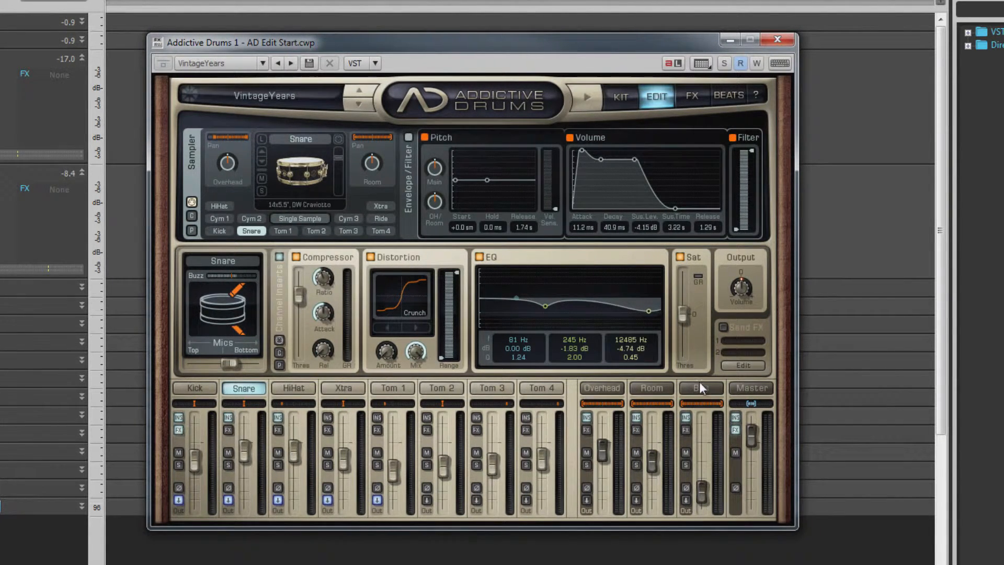
{"action": "left_click", "coordinate": [700, 387]}
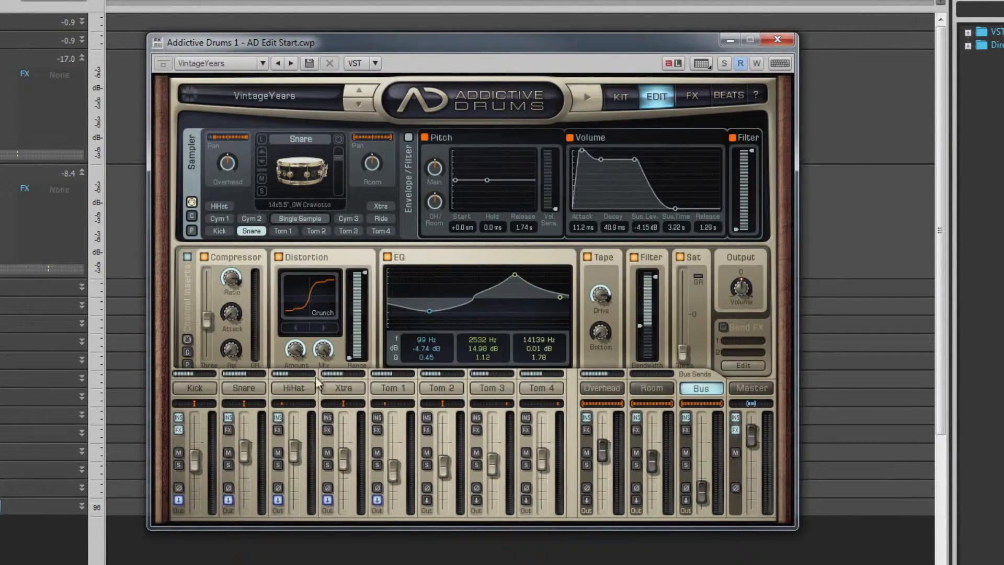
{"action": "left_click", "coordinate": [243, 387]}
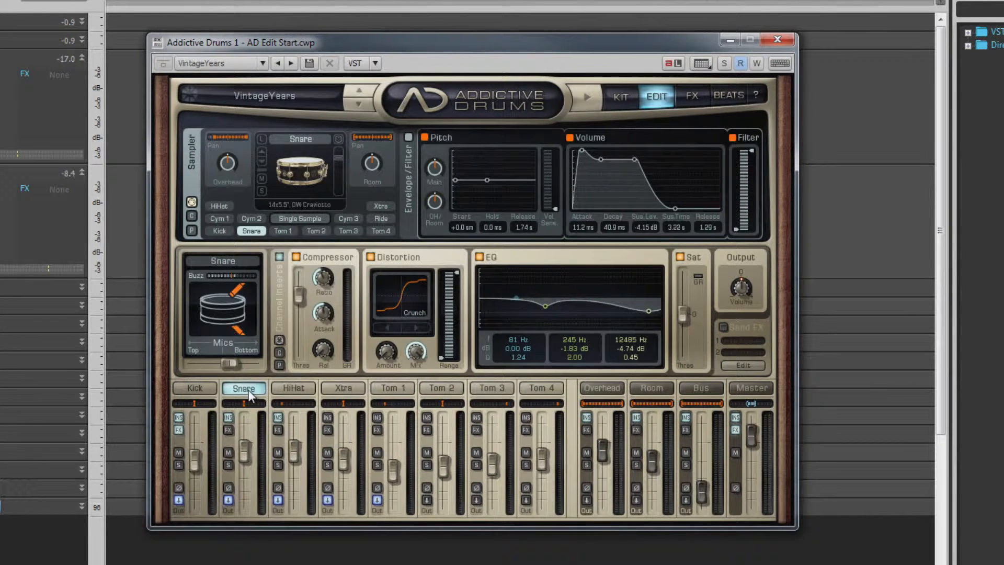
{"action": "left_click", "coordinate": [279, 261]}
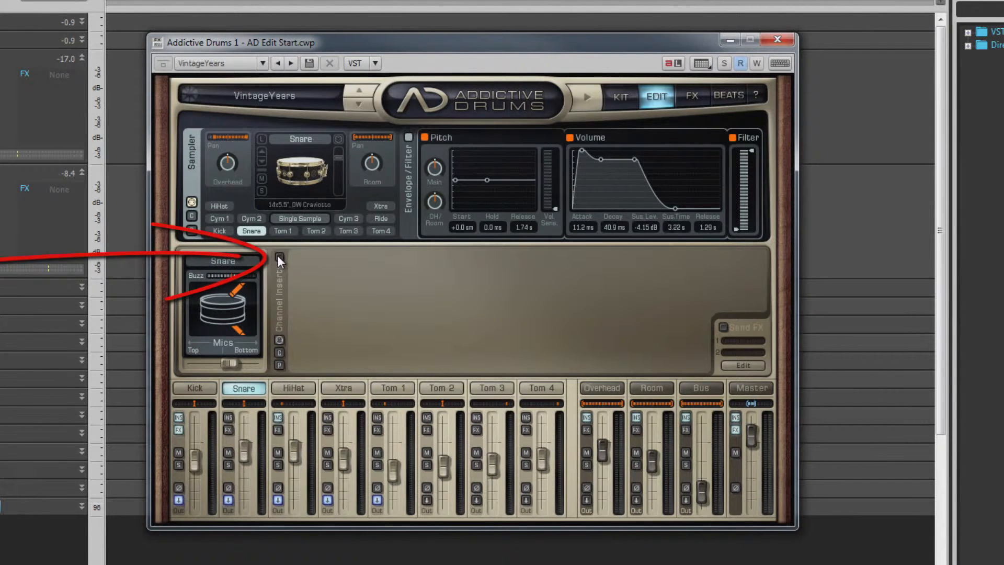
{"action": "left_click", "coordinate": [279, 260]}
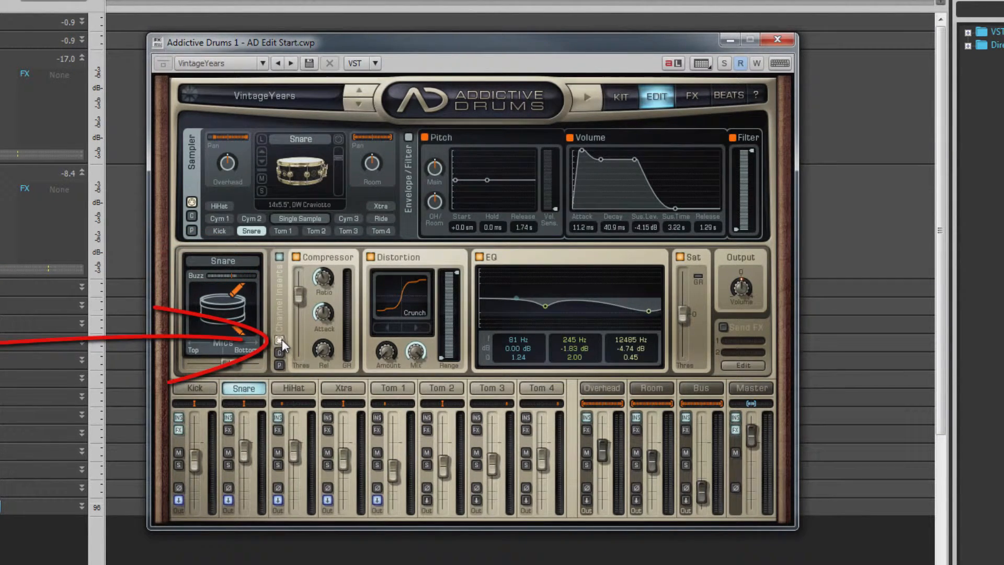
{"action": "left_click", "coordinate": [194, 388]}
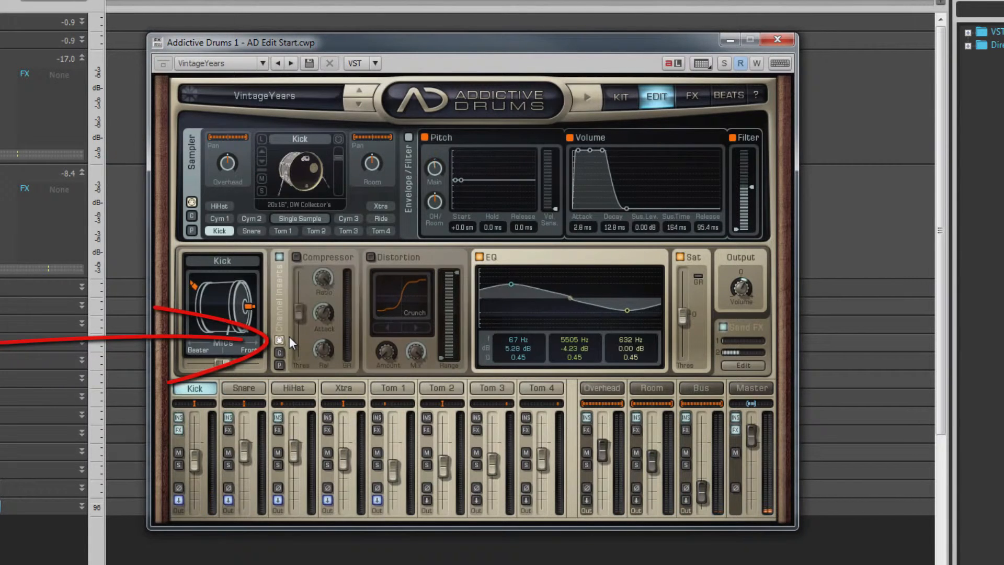
{"action": "left_click", "coordinate": [243, 388]}
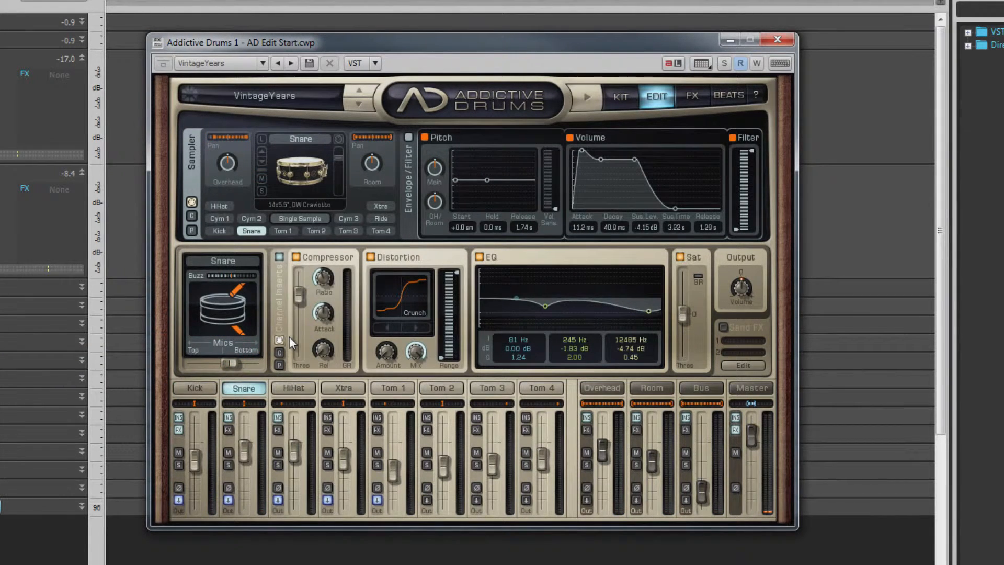
{"action": "mouse_move", "coordinate": [310, 320]}
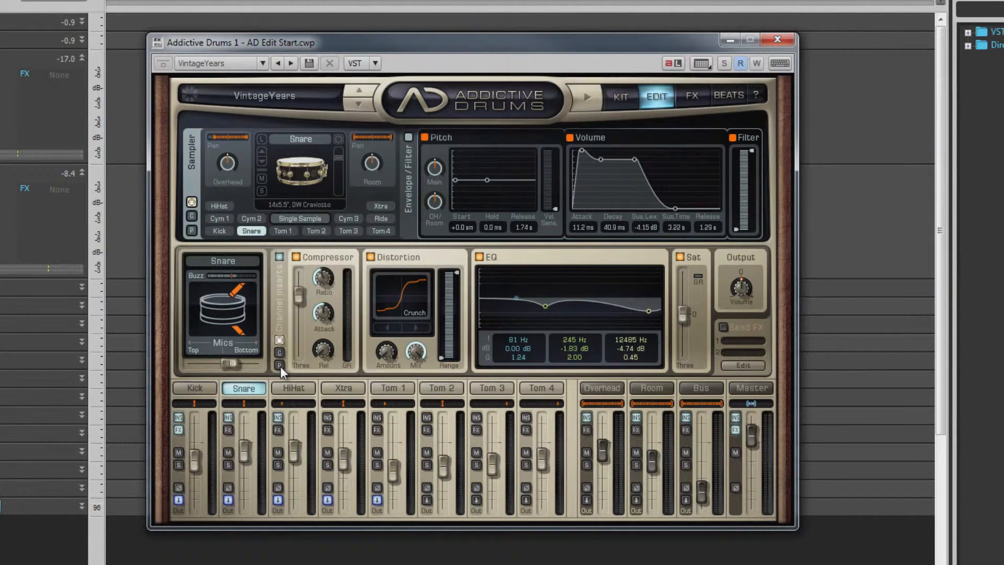
{"action": "mouse_move", "coordinate": [333, 318]}
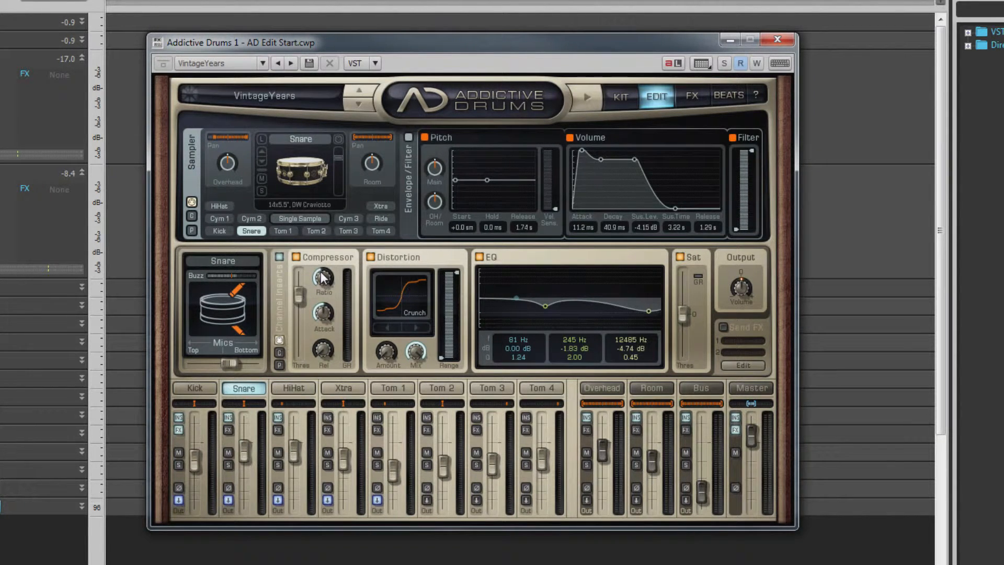
{"action": "mouse_move", "coordinate": [298, 261]}
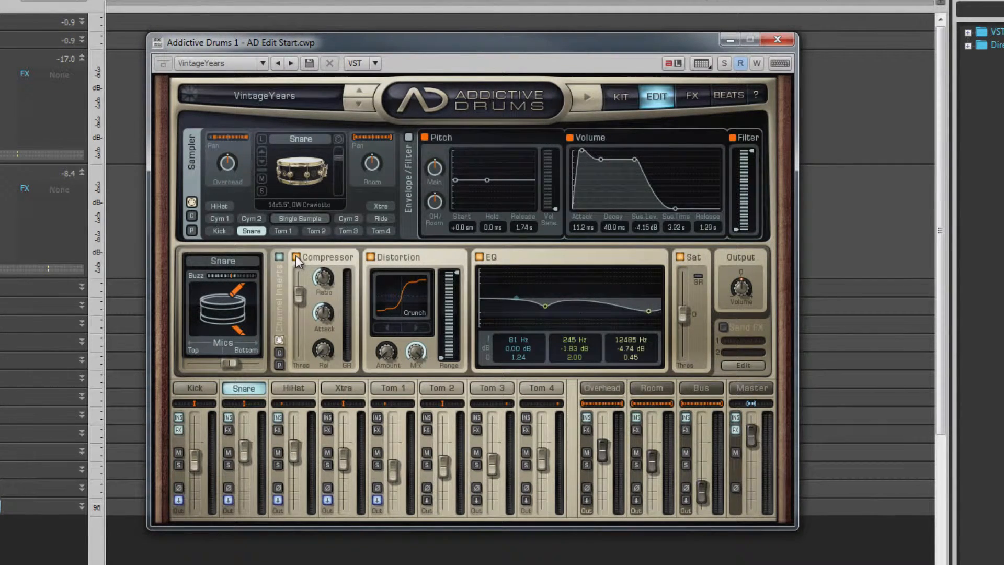
{"action": "mouse_move", "coordinate": [370, 264]}
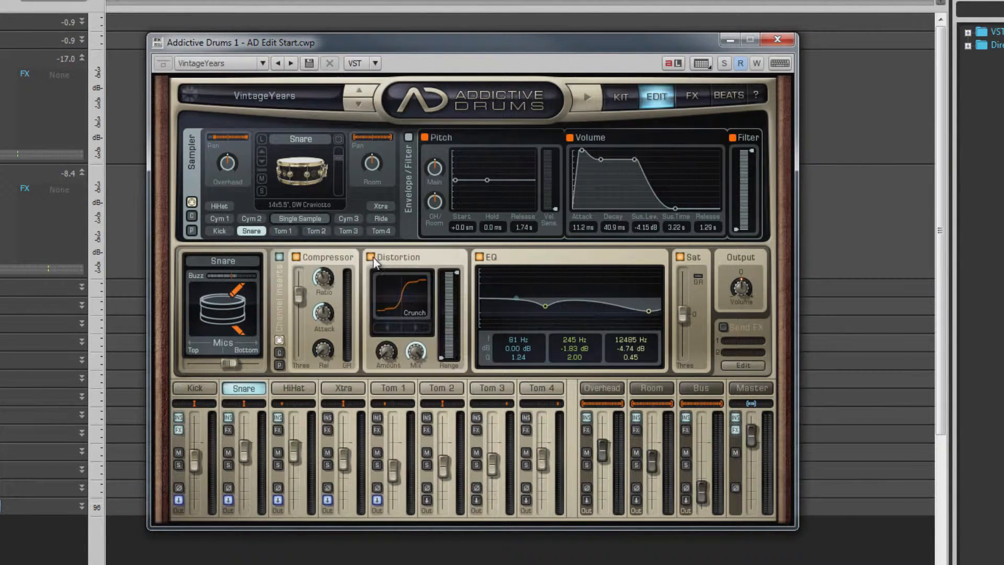
Toggle the snare EQ off and on, vary its output volume, then reset the volume to default.
{"action": "left_click", "coordinate": [481, 257]}
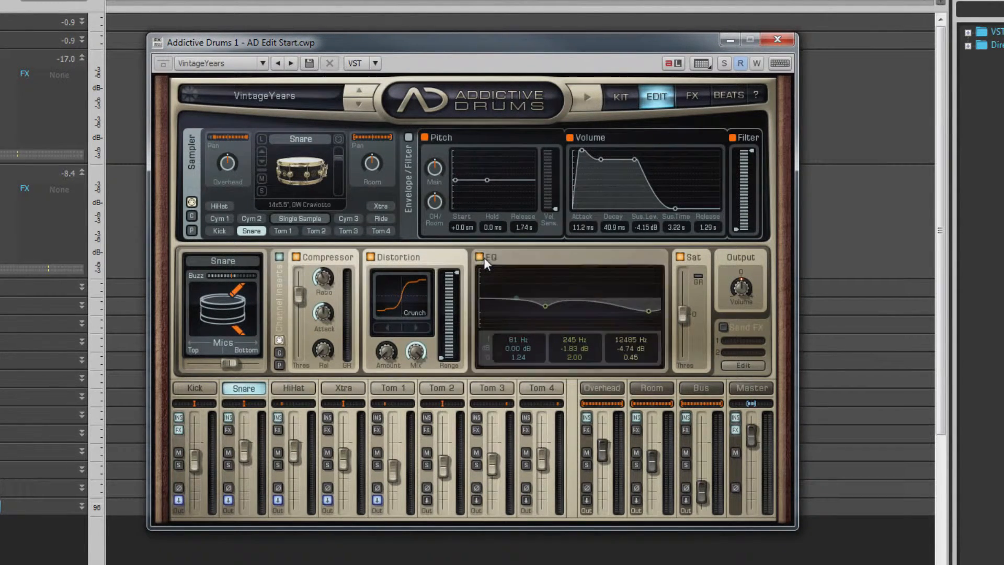
{"action": "left_click", "coordinate": [480, 256]}
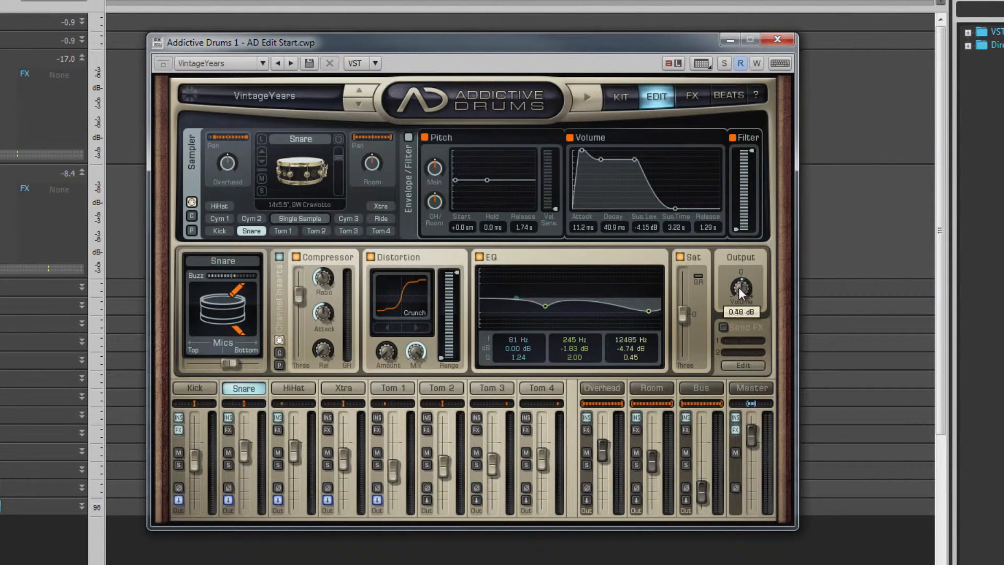
{"action": "left_click_drag", "start_coordinate": [741, 288], "coordinate": [741, 296]}
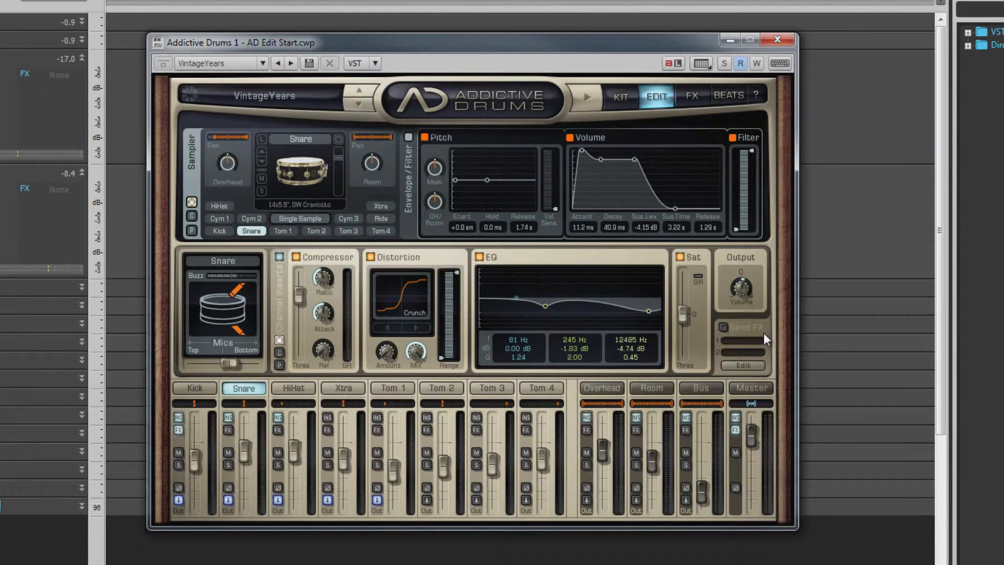
{"action": "left_click_drag", "start_coordinate": [741, 285], "coordinate": [740, 281]}
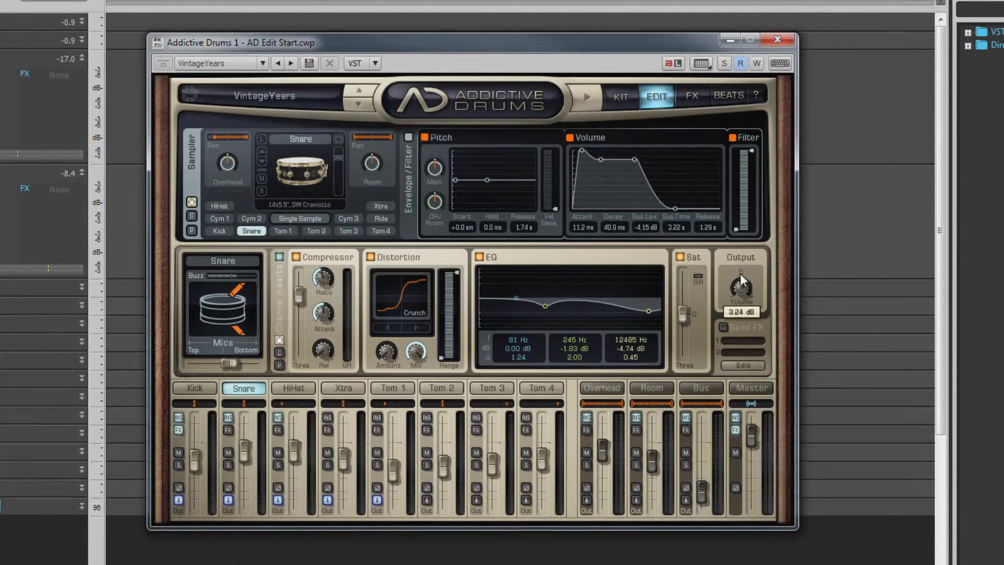
{"action": "left_click_drag", "start_coordinate": [741, 285], "coordinate": [742, 274]}
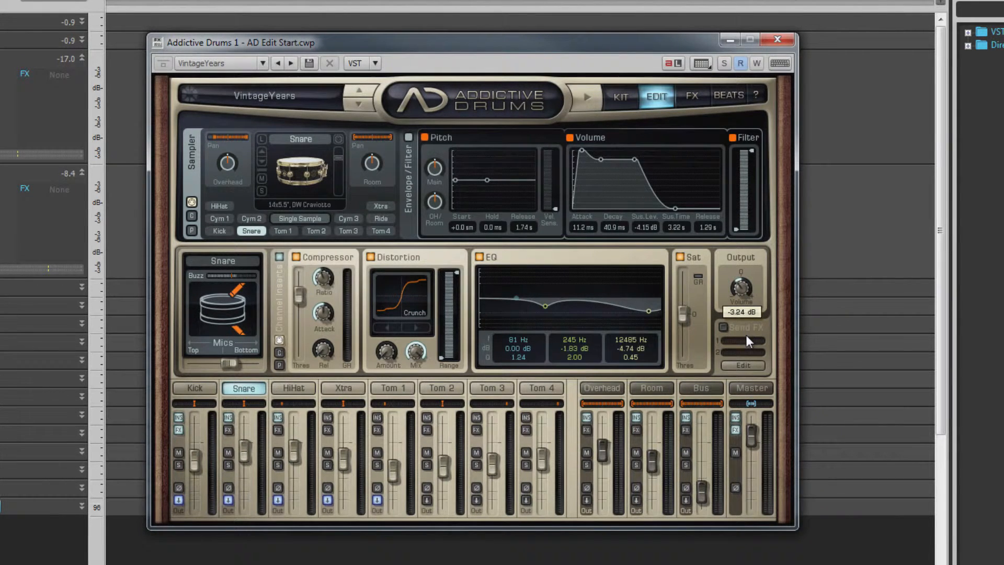
{"action": "double_click", "coordinate": [741, 311]}
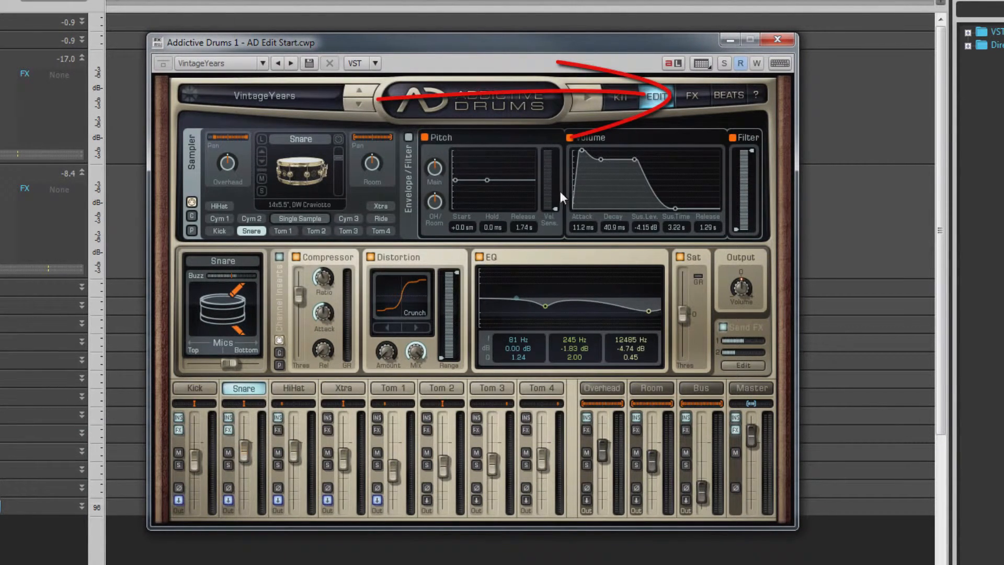
Switch to the FX page with the Hall and Ambience reverb sends.
{"action": "left_click", "coordinate": [690, 95]}
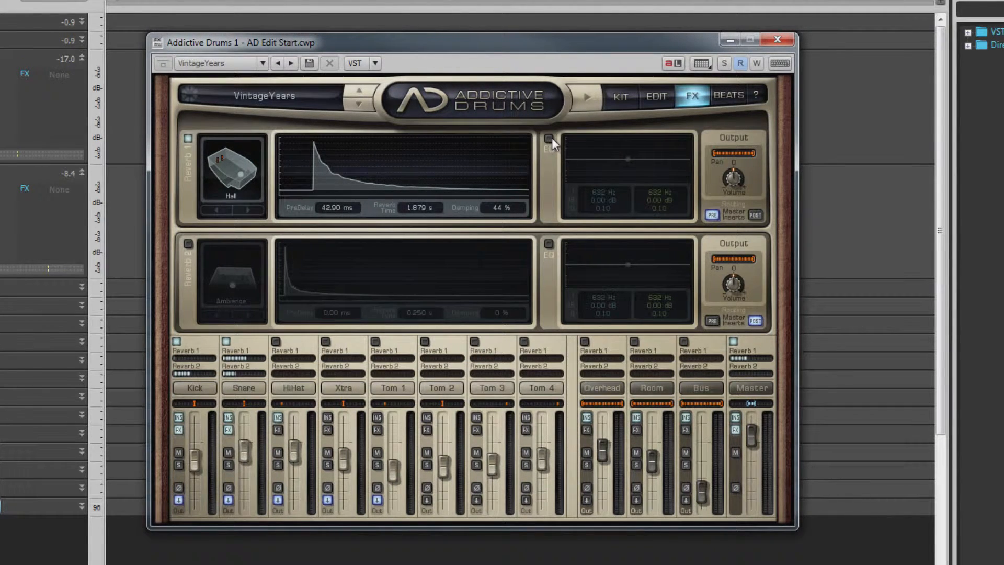
Enable Reverb 1's EQ, toggle the reverb, and step through Room and Hall to Plate.
{"action": "left_click", "coordinate": [547, 139]}
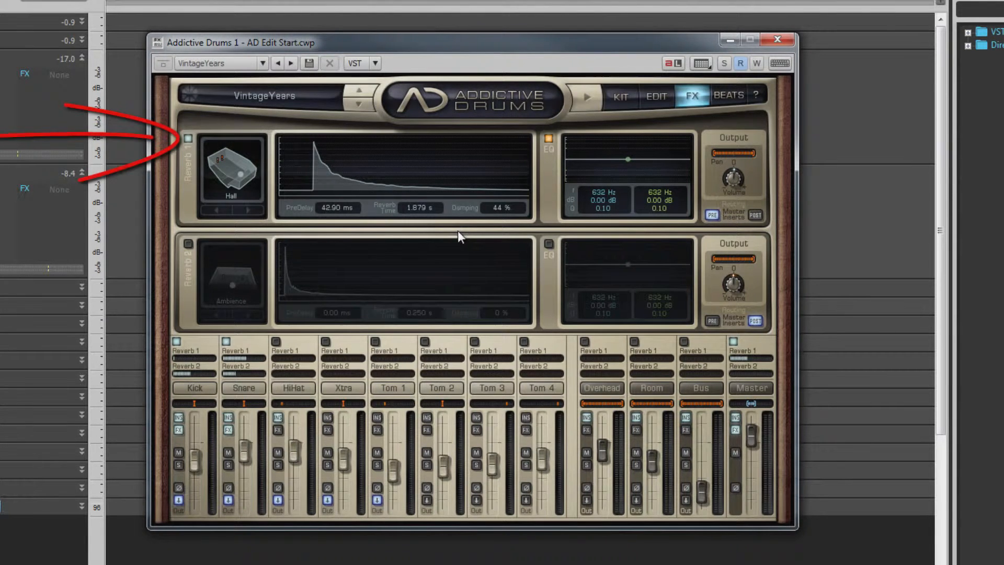
{"action": "left_click", "coordinate": [218, 210]}
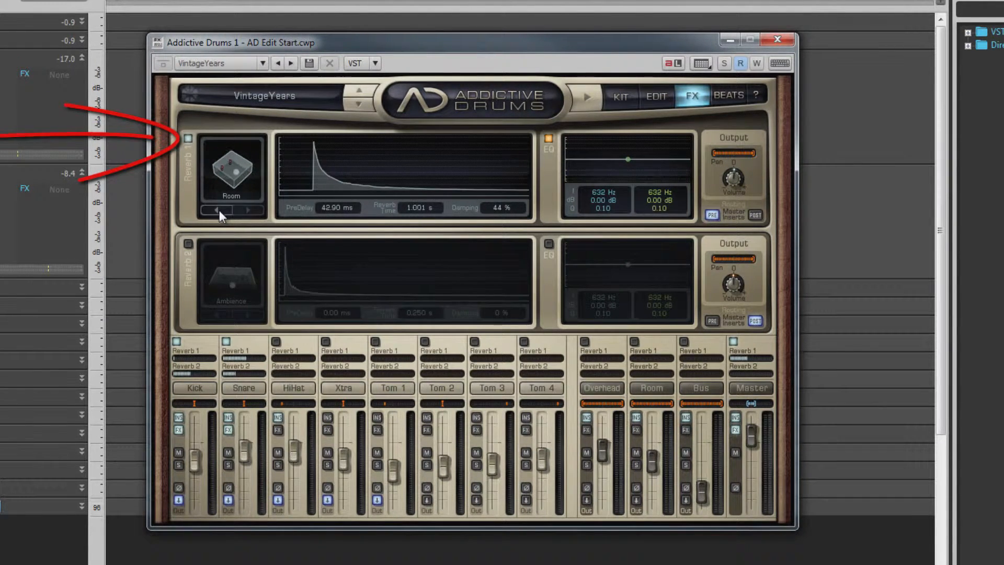
{"action": "left_click", "coordinate": [189, 138]}
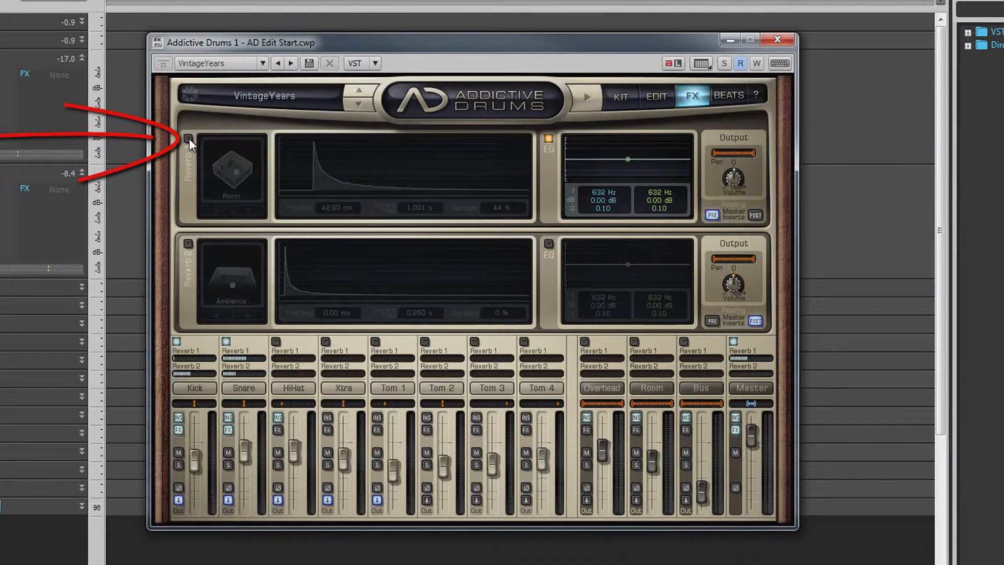
{"action": "left_click", "coordinate": [248, 214]}
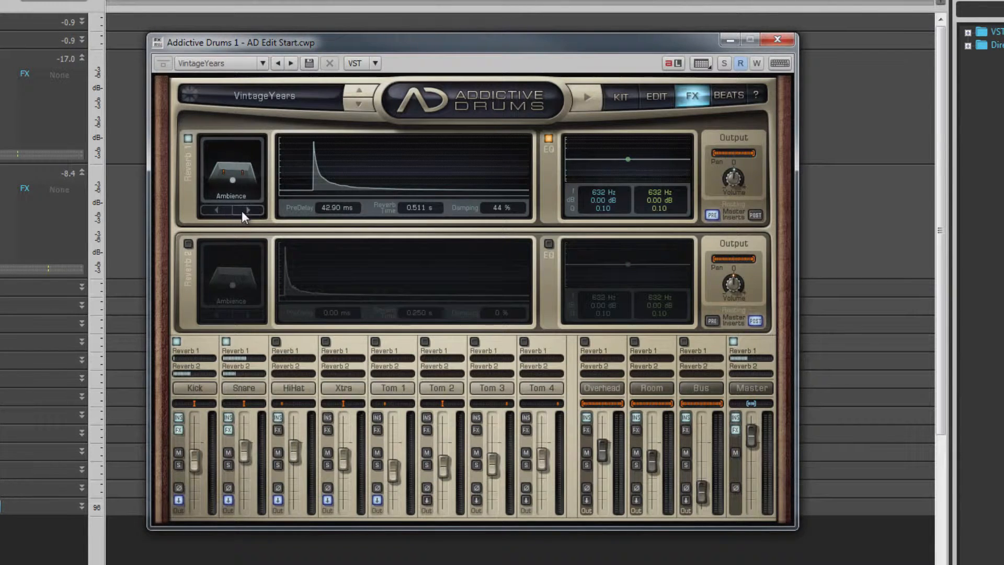
{"action": "left_click", "coordinate": [248, 209]}
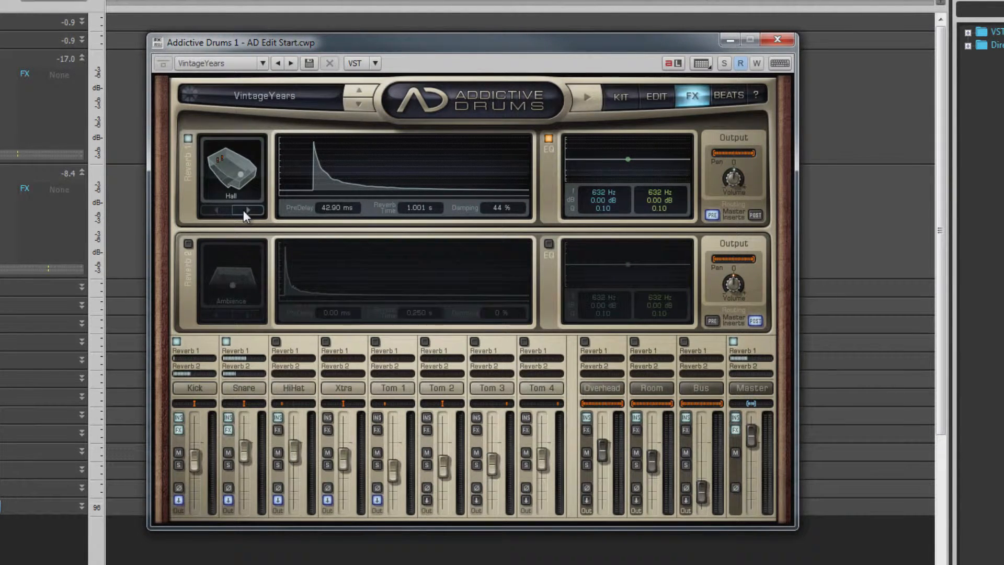
{"action": "left_click", "coordinate": [248, 210]}
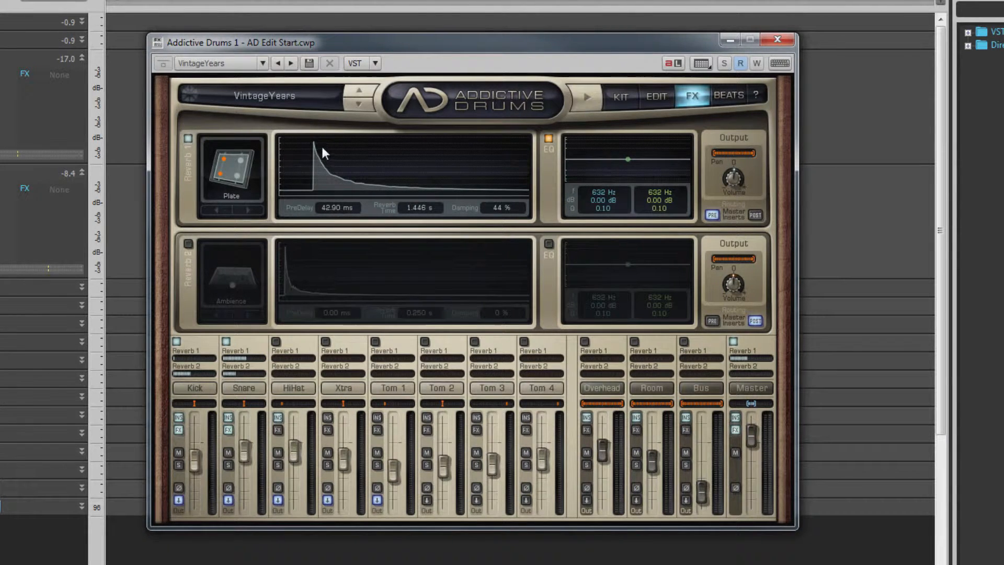
{"action": "mouse_move", "coordinate": [319, 149]}
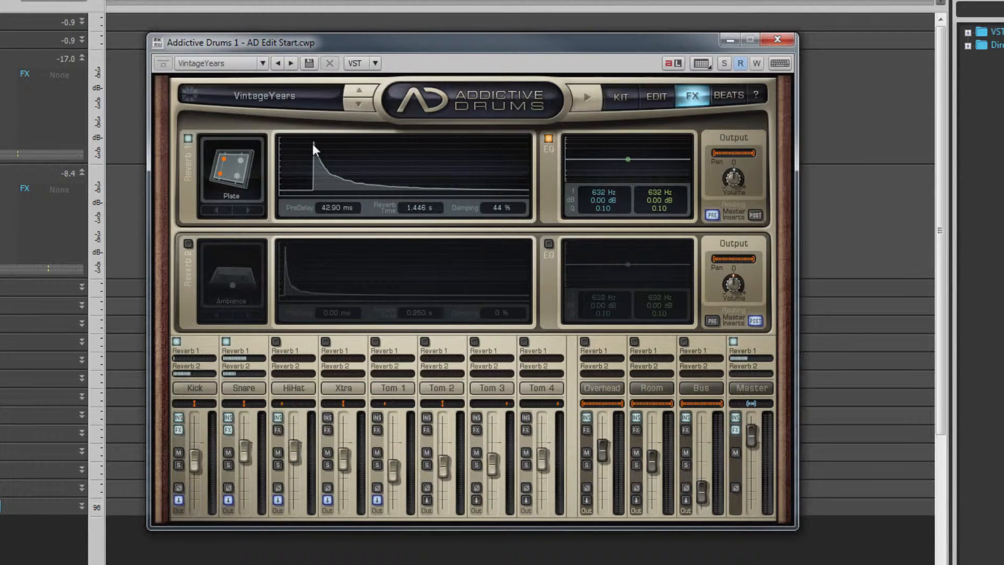
Set the Plate reverb to 67.51 ms pre-delay, 0.662 s decay and 64% damping.
{"action": "left_click_drag", "start_coordinate": [313, 148], "coordinate": [305, 153]}
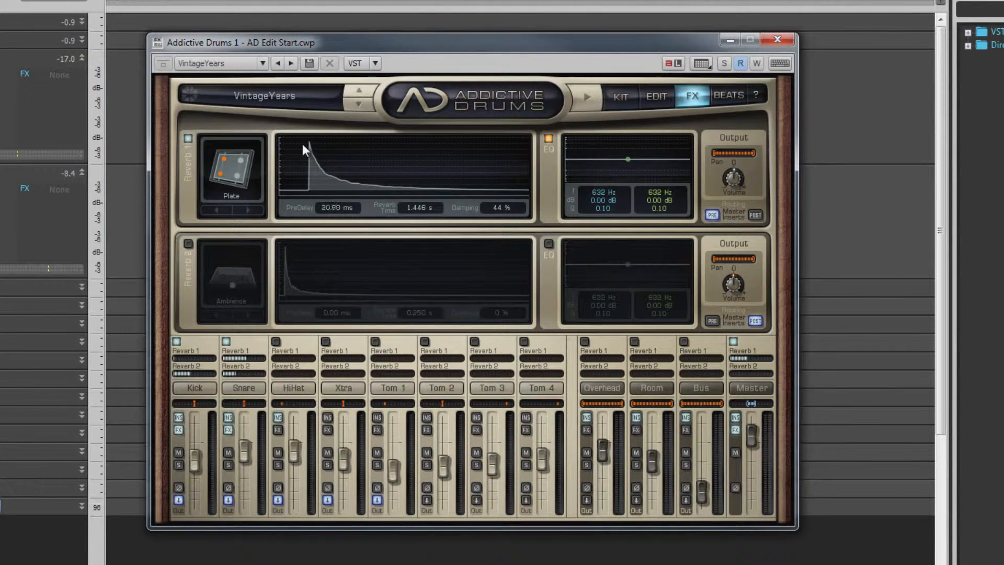
{"action": "left_click_drag", "start_coordinate": [305, 151], "coordinate": [326, 151]}
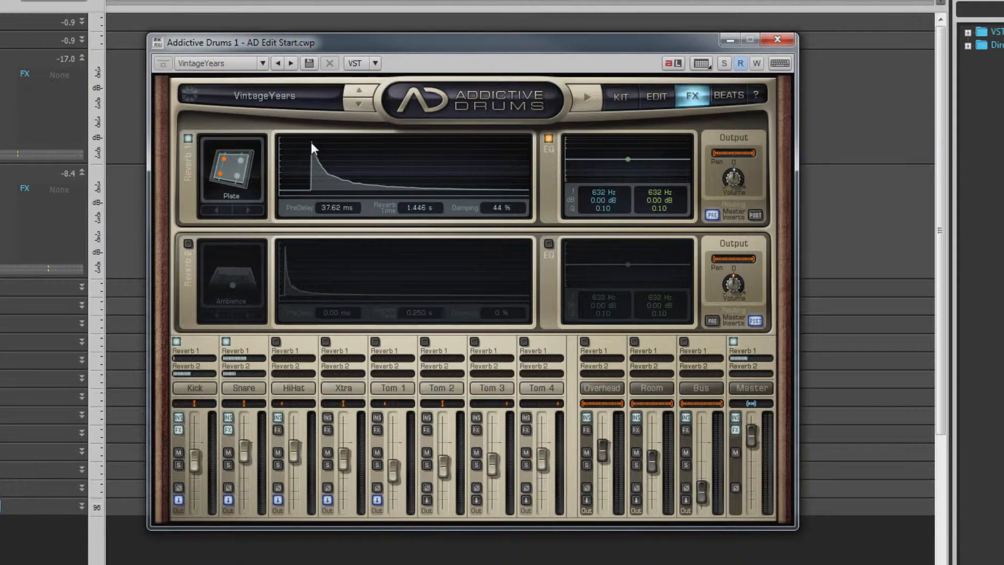
{"action": "left_click_drag", "start_coordinate": [310, 153], "coordinate": [323, 148]}
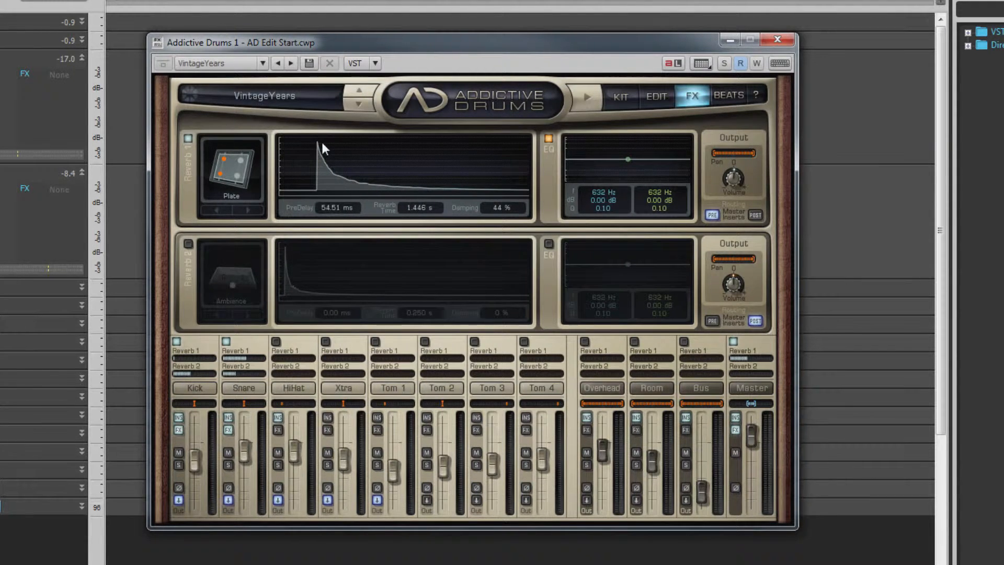
{"action": "left_click_drag", "start_coordinate": [323, 151], "coordinate": [330, 189]}
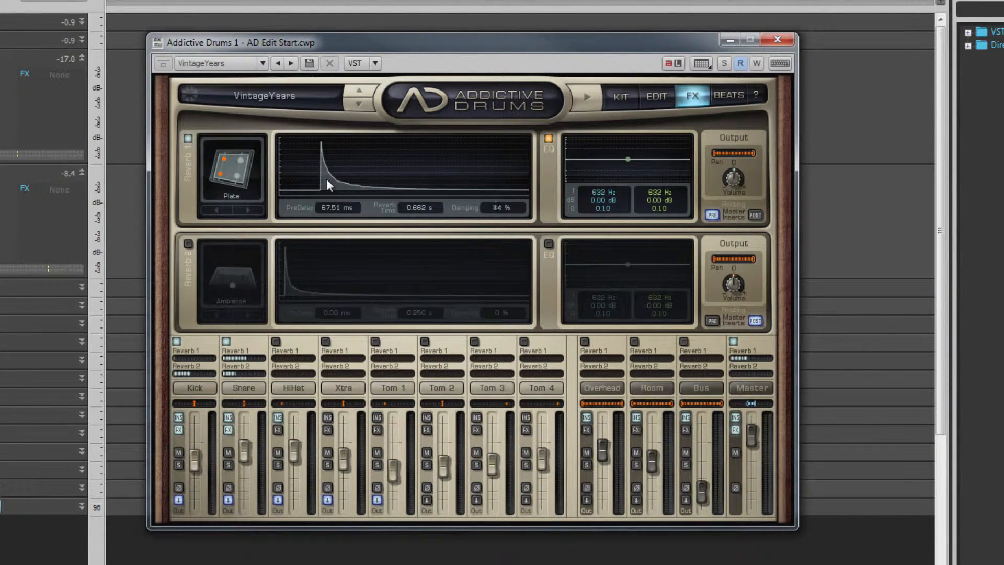
{"action": "left_click_drag", "start_coordinate": [504, 207], "coordinate": [504, 192]}
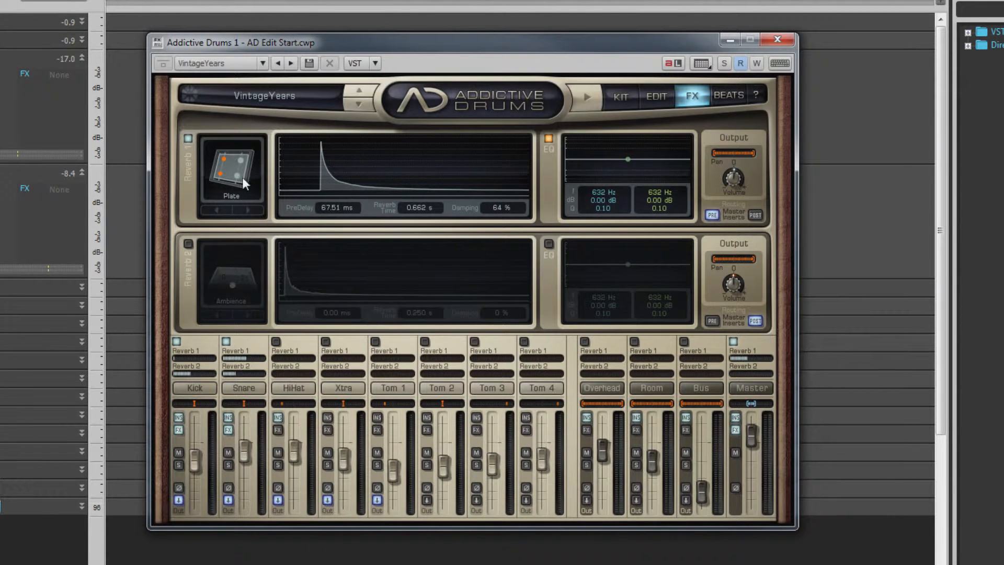
{"action": "mouse_move", "coordinate": [237, 203]}
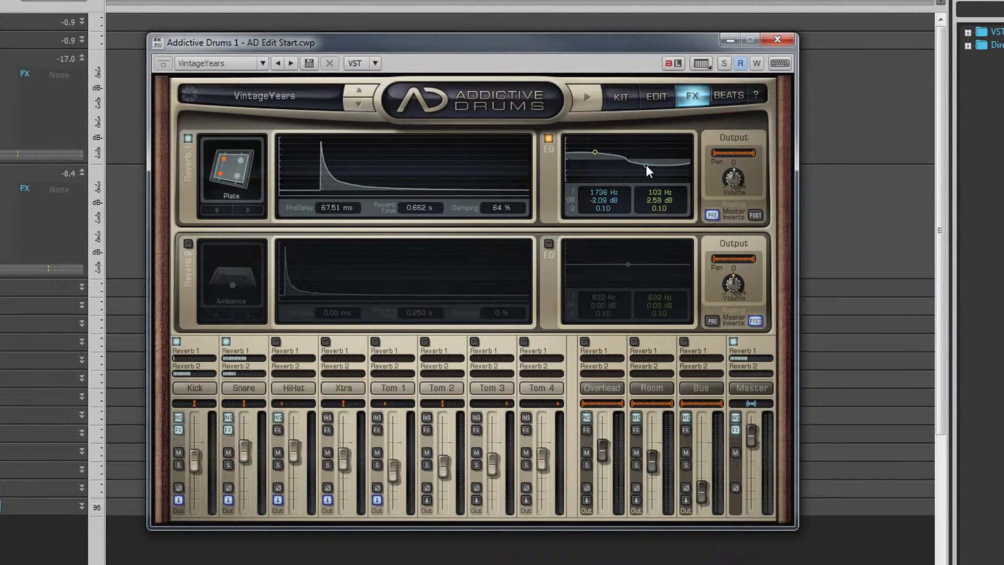
Move the Reverb 1 high EQ band to 2601 Hz, -2.58 dB, with Q 0.16.
{"action": "left_click_drag", "start_coordinate": [644, 168], "coordinate": [648, 172]}
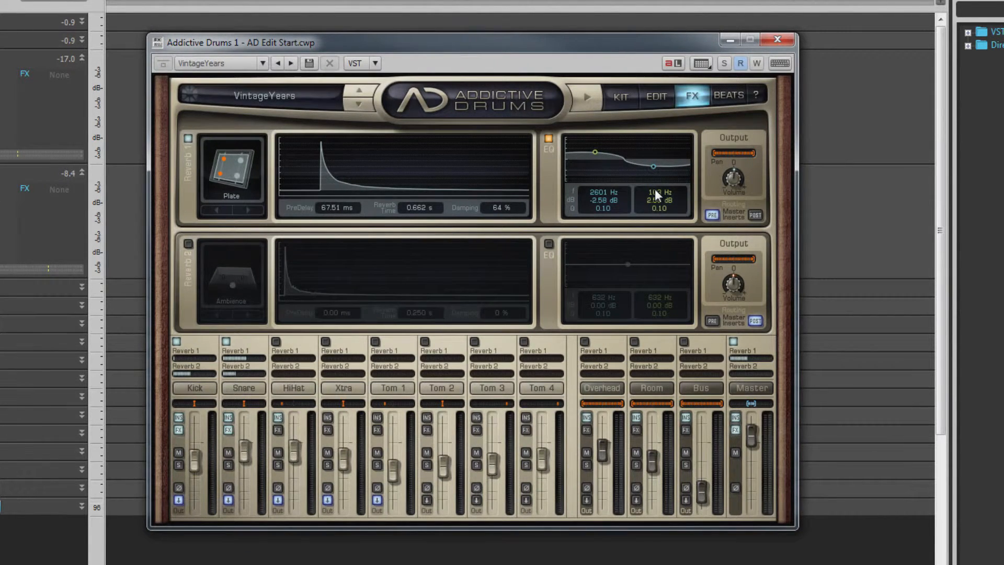
{"action": "left_click_drag", "start_coordinate": [653, 165], "coordinate": [653, 171]}
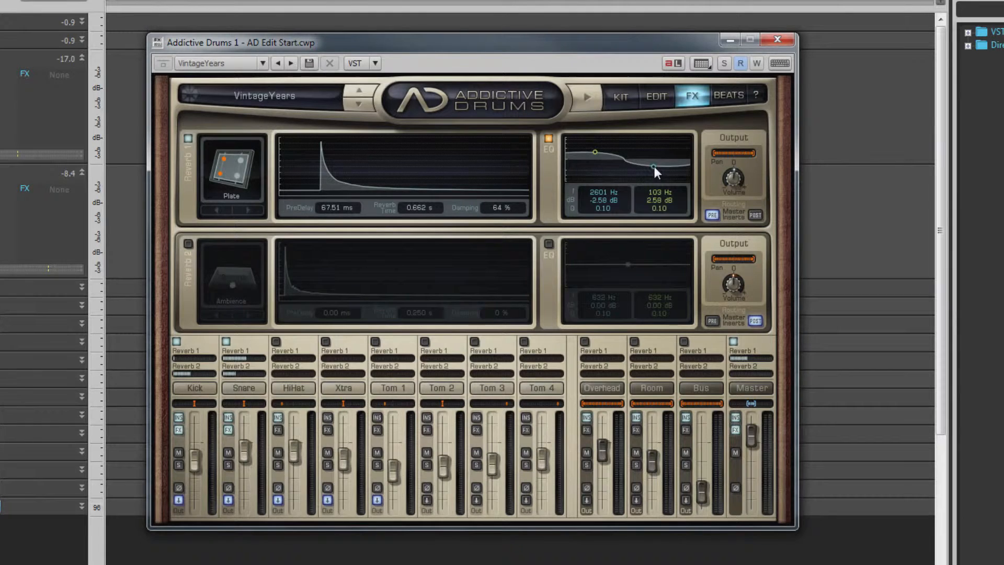
{"action": "left_click_drag", "start_coordinate": [652, 166], "coordinate": [647, 173]}
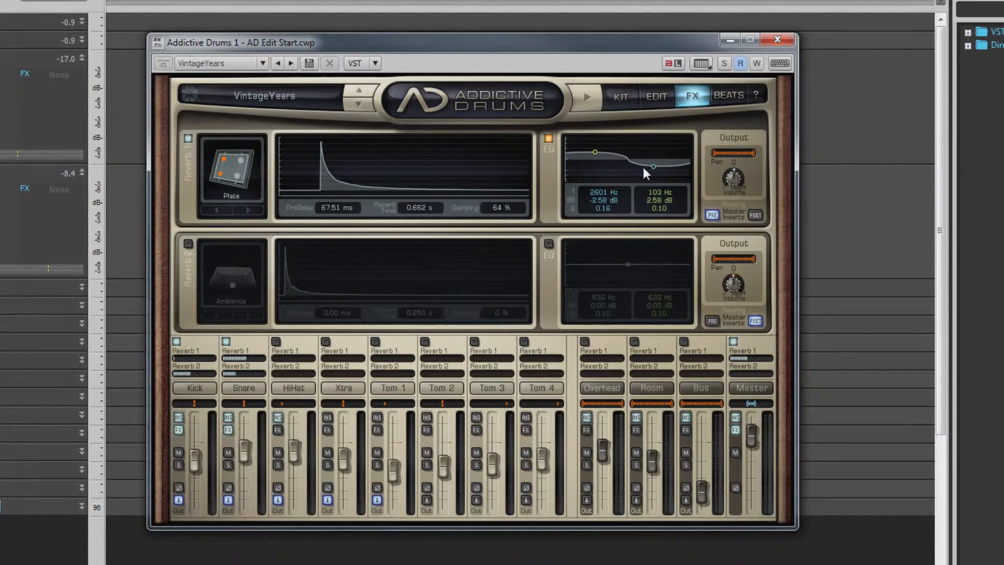
{"action": "mouse_move", "coordinate": [589, 179]}
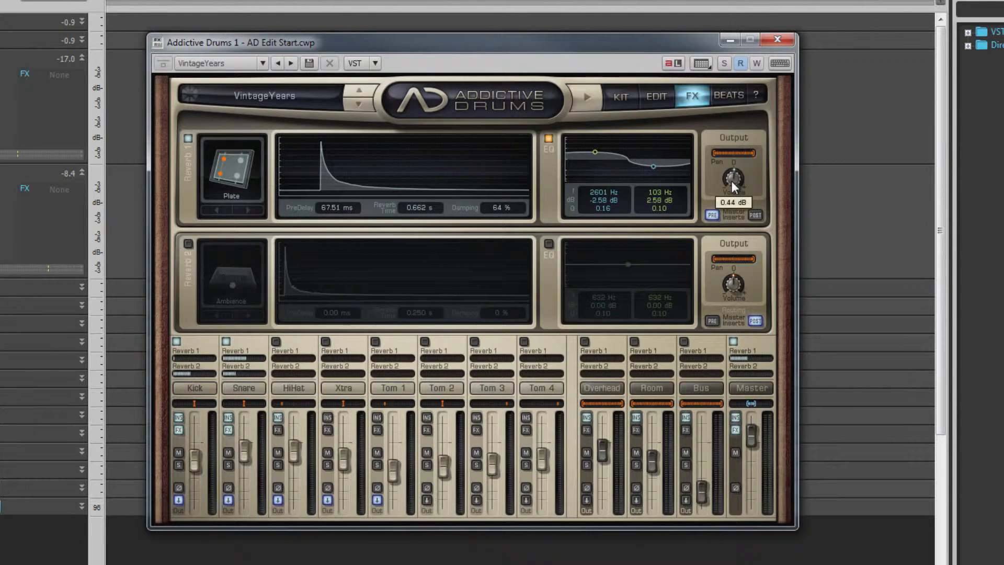
Set Reverb 1 output to 0.44 dB, adjust its pan range, and route it PRE.
{"action": "left_click_drag", "start_coordinate": [733, 177], "coordinate": [736, 169]}
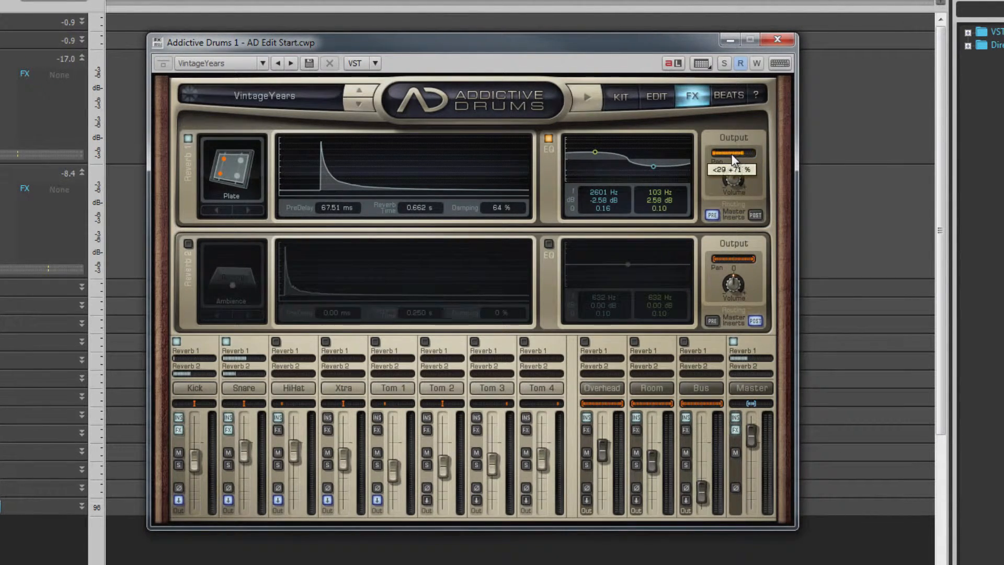
{"action": "left_click_drag", "start_coordinate": [746, 153], "coordinate": [736, 152]}
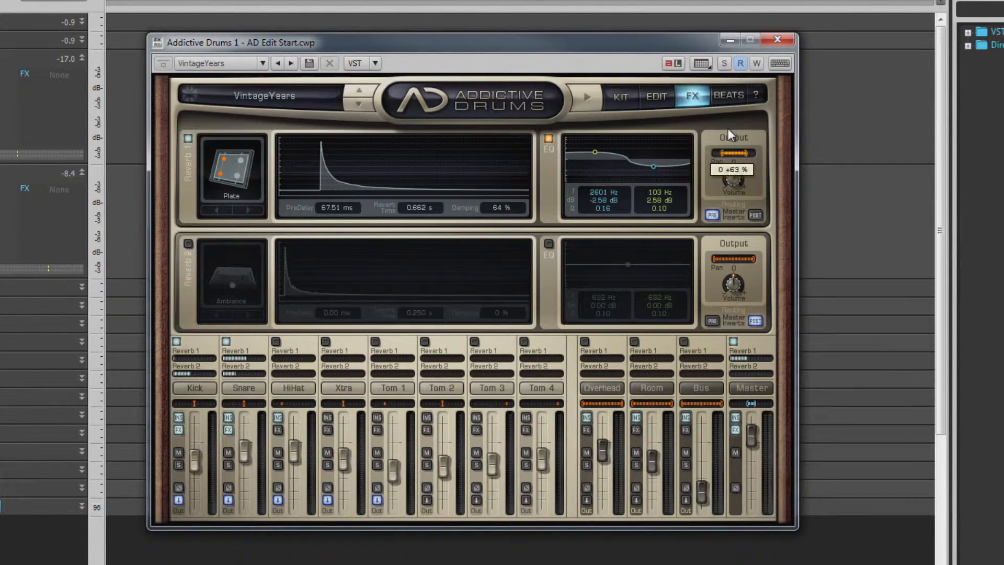
{"action": "left_click_drag", "start_coordinate": [732, 169], "coordinate": [732, 163]}
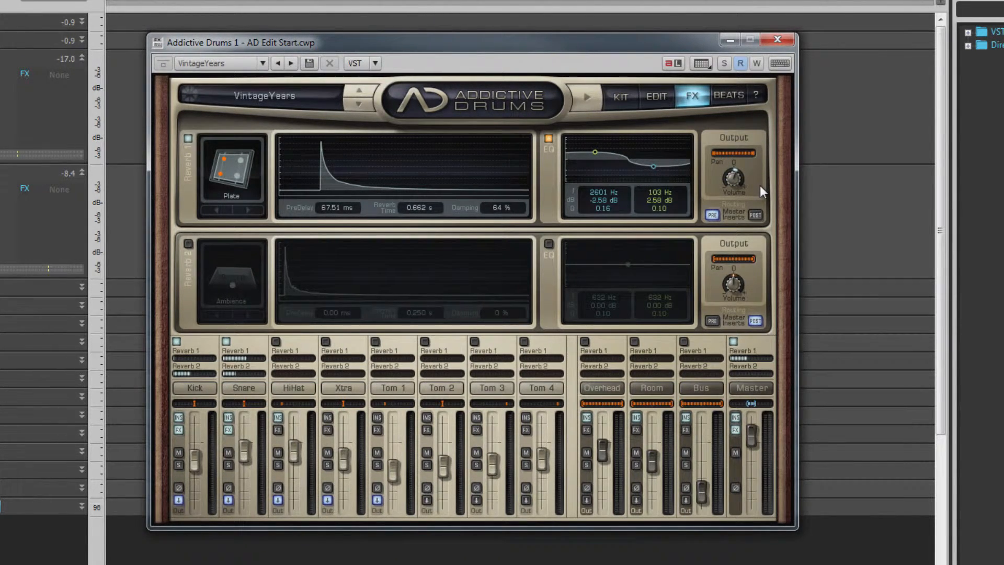
{"action": "mouse_move", "coordinate": [711, 235]}
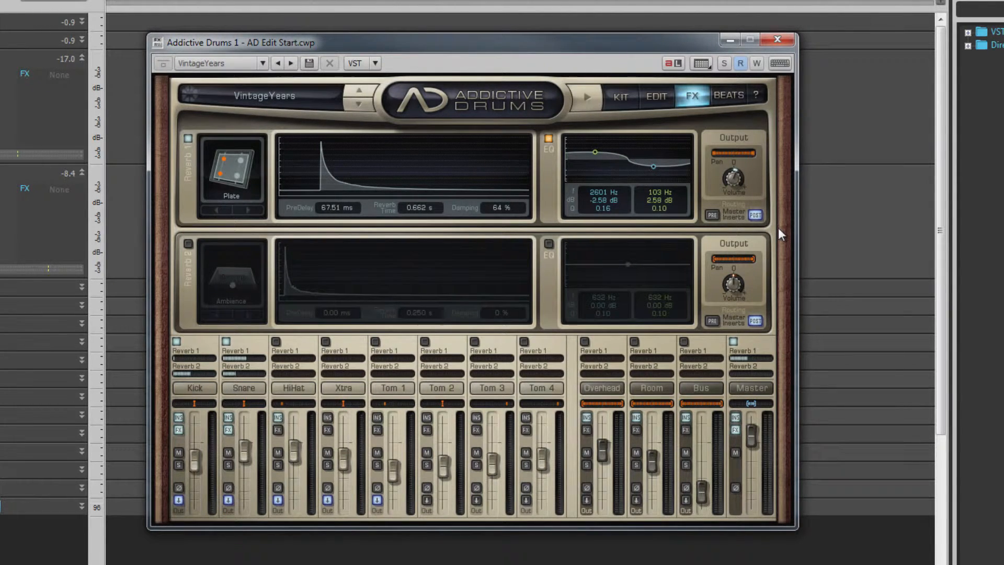
{"action": "left_click", "coordinate": [711, 214]}
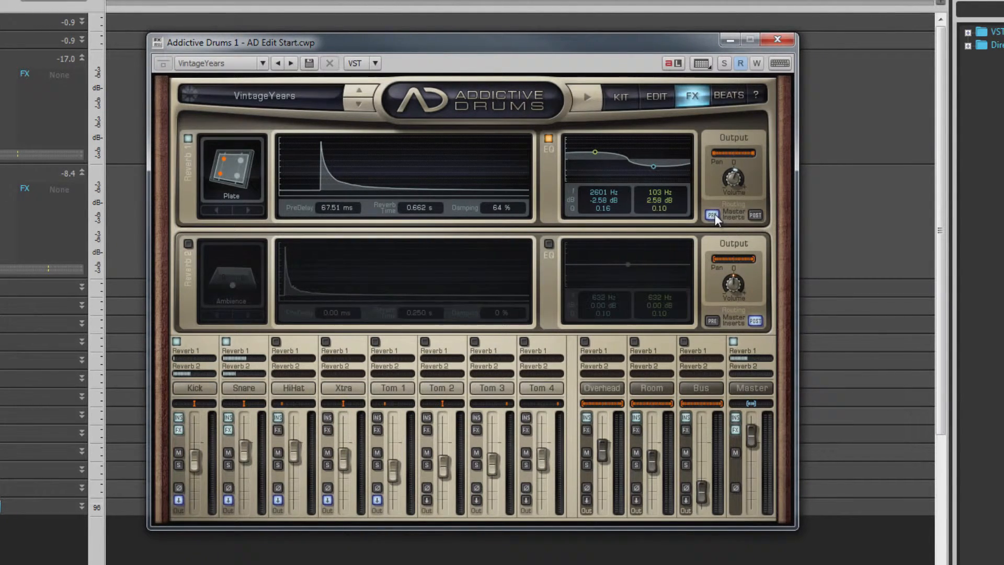
{"action": "mouse_move", "coordinate": [736, 214]}
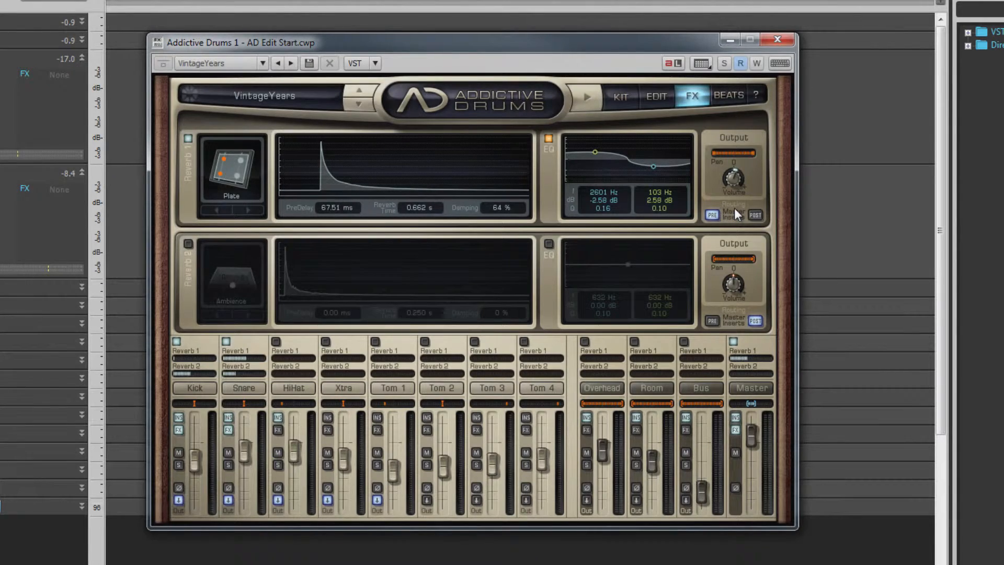
{"action": "left_click", "coordinate": [728, 94]}
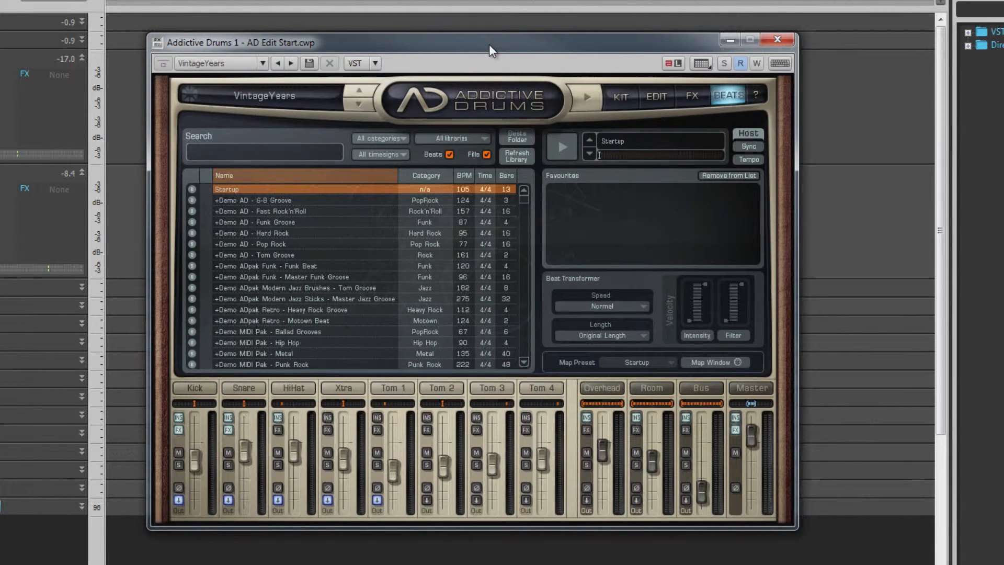
{"action": "mouse_move", "coordinate": [505, 53]}
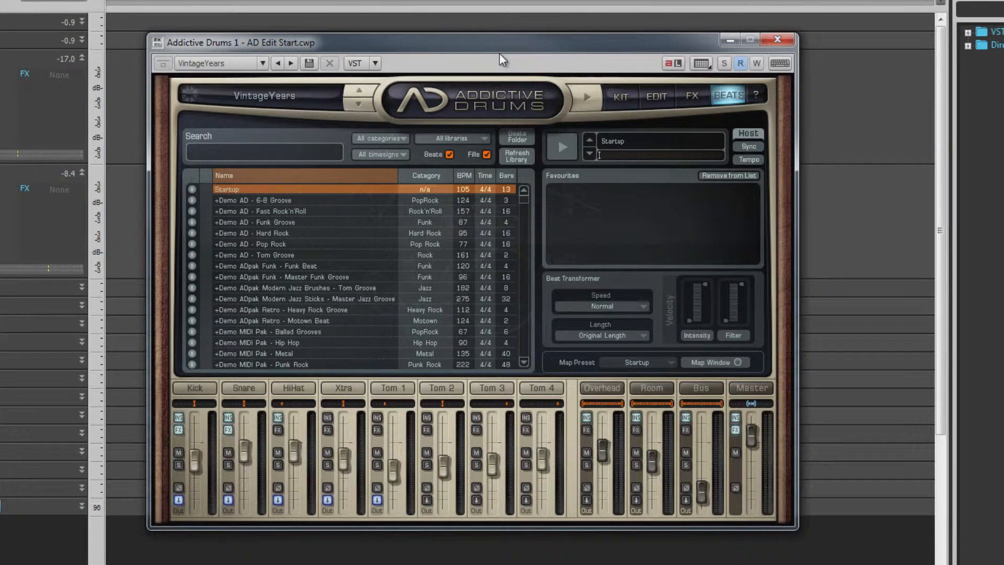
{"action": "mouse_move", "coordinate": [304, 259]}
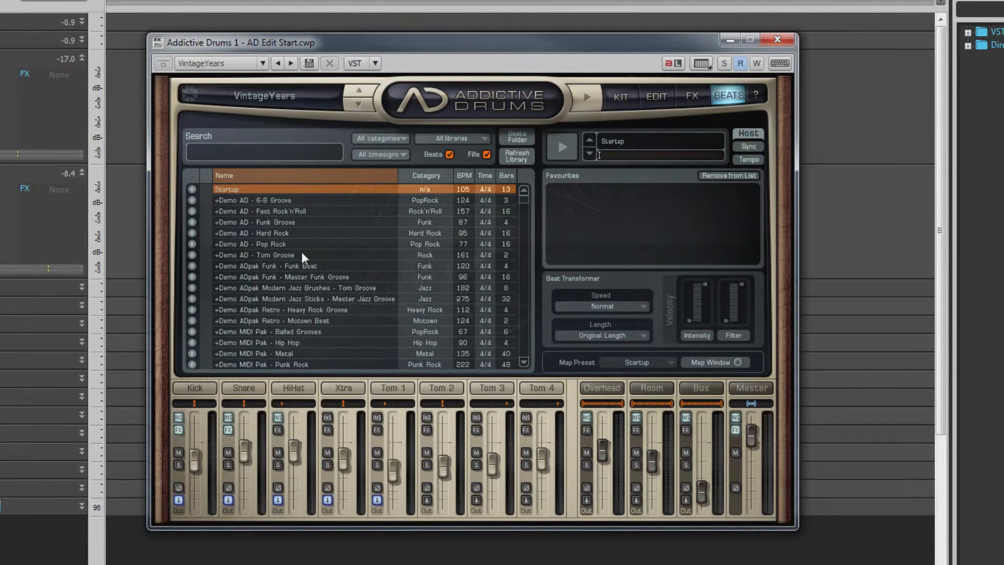
Scroll the beat list down and expand 3-4 Straight Beat 001 - 8th HH Special 1.
{"action": "scroll", "scroll_direction": "down", "scroll_amount": 3}
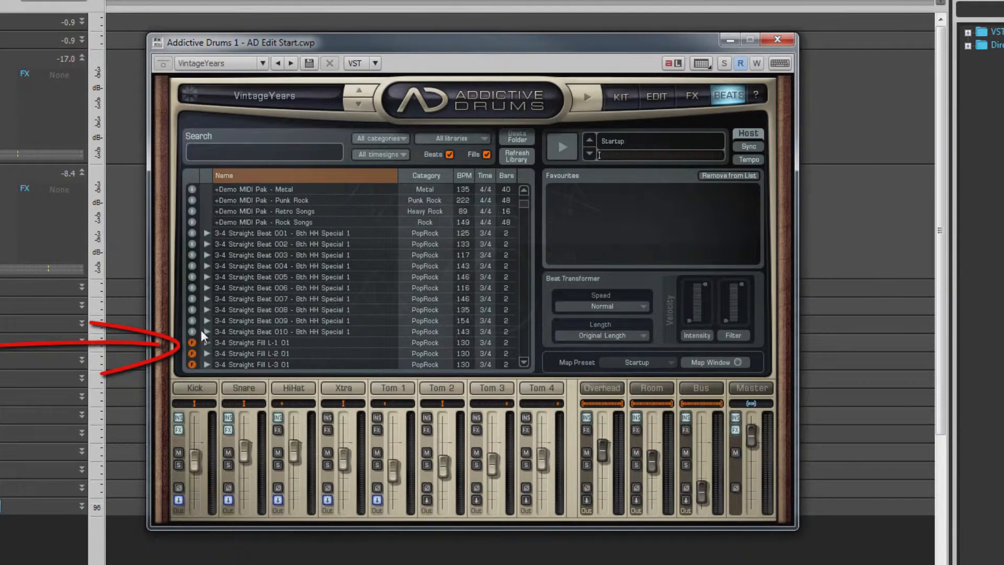
{"action": "mouse_move", "coordinate": [211, 241]}
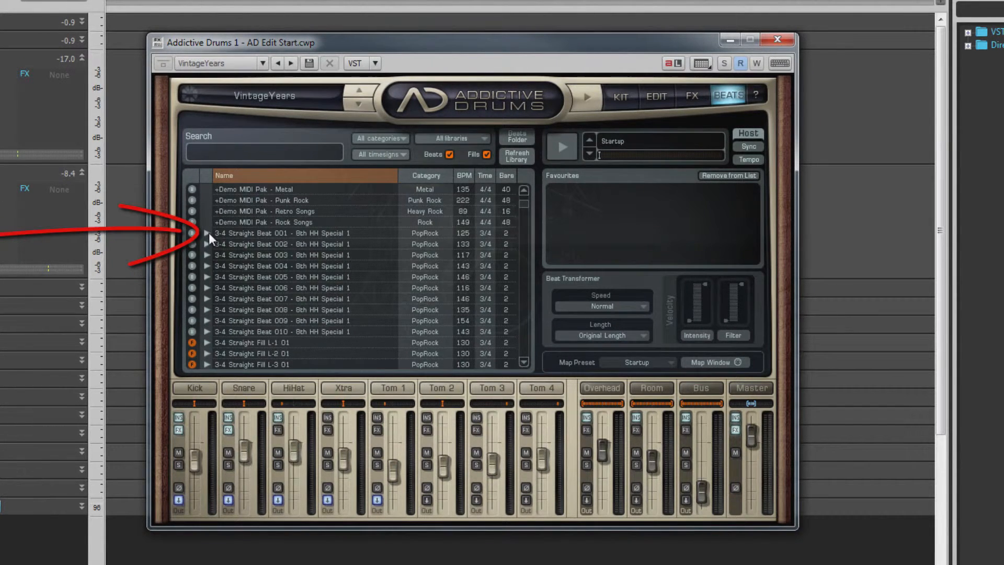
{"action": "left_click", "coordinate": [207, 232]}
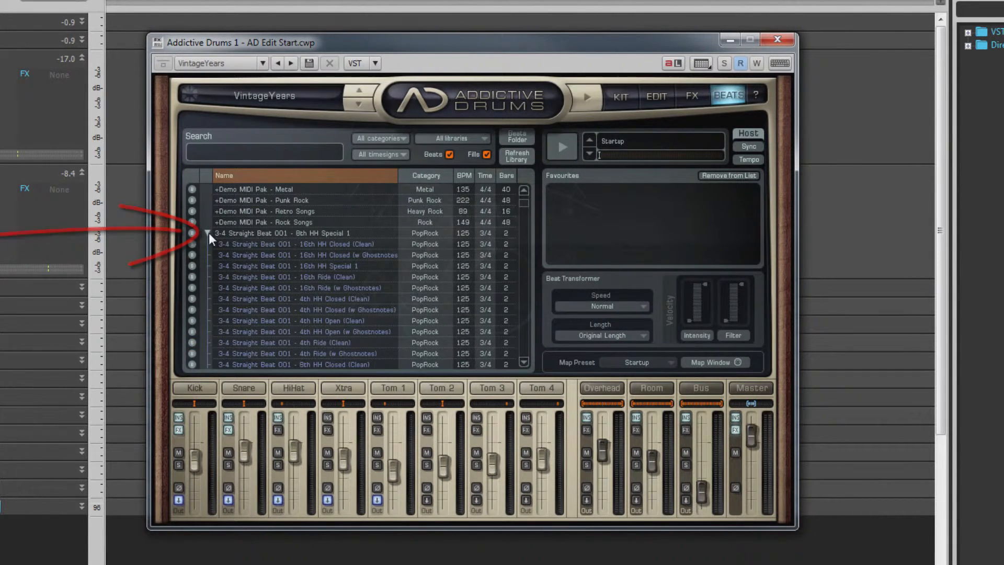
{"action": "scroll", "scroll_direction": "down", "scroll_amount": 3}
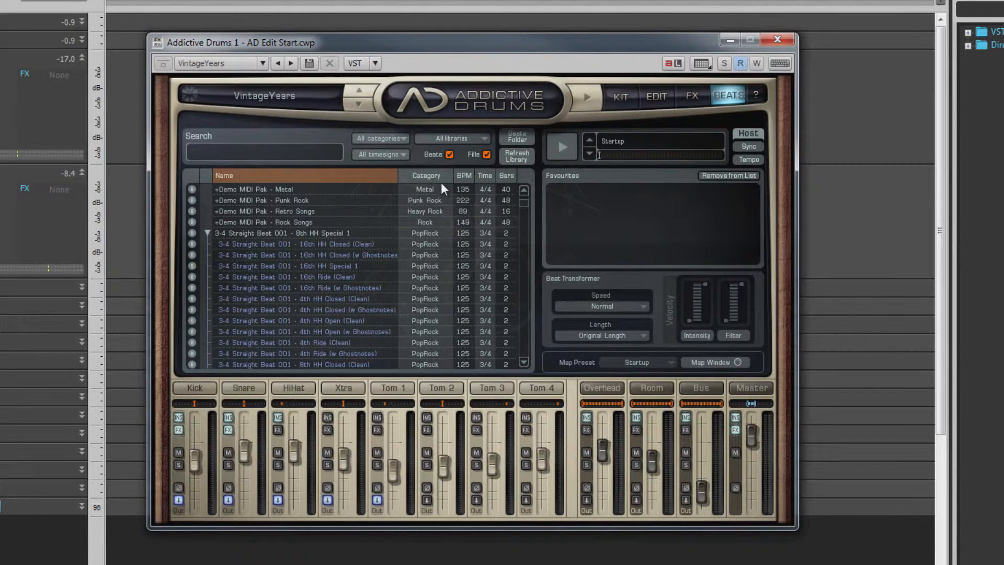
{"action": "left_click", "coordinate": [425, 175]}
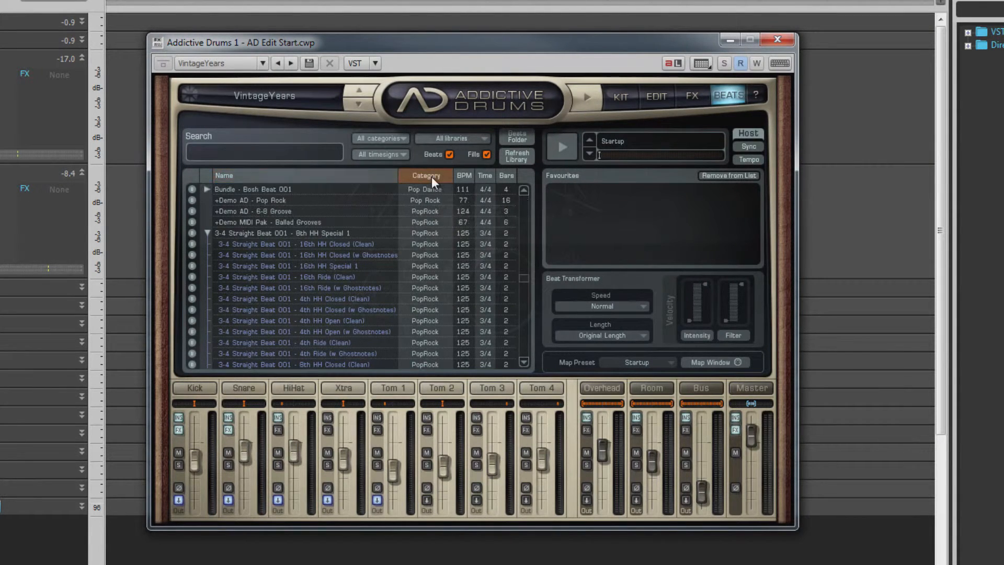
{"action": "left_click", "coordinate": [463, 175]}
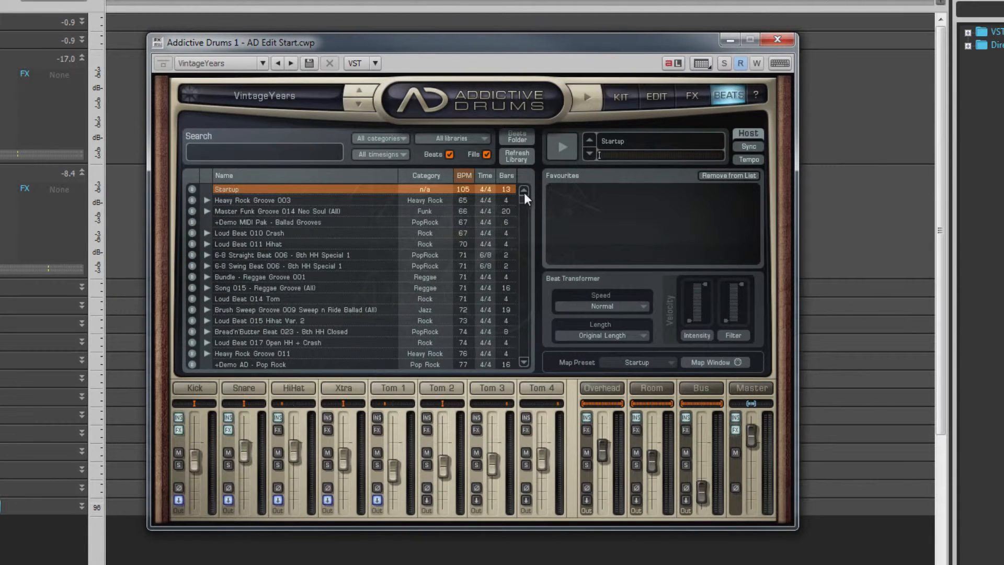
{"action": "left_click", "coordinate": [425, 175]}
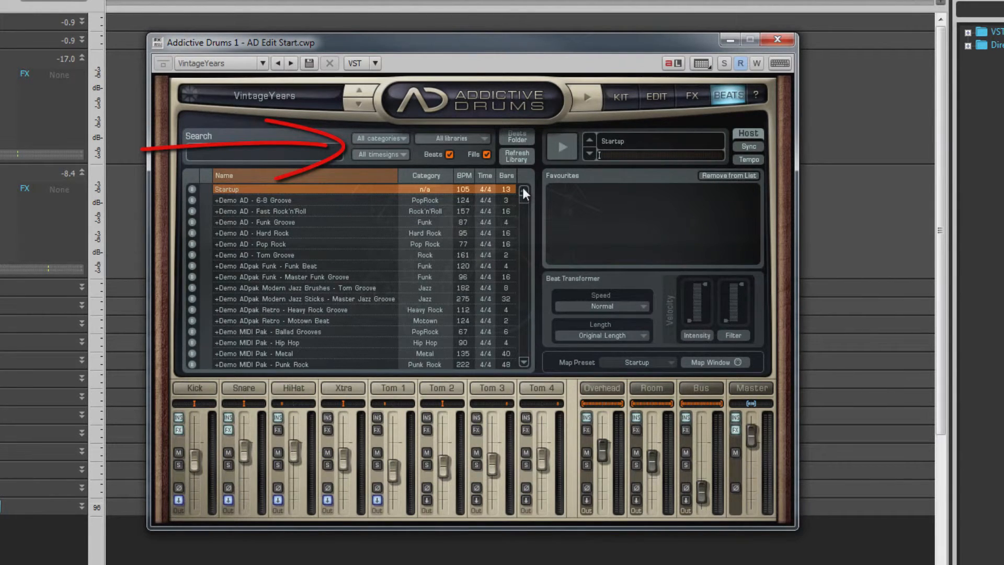
{"action": "mouse_move", "coordinate": [400, 142]}
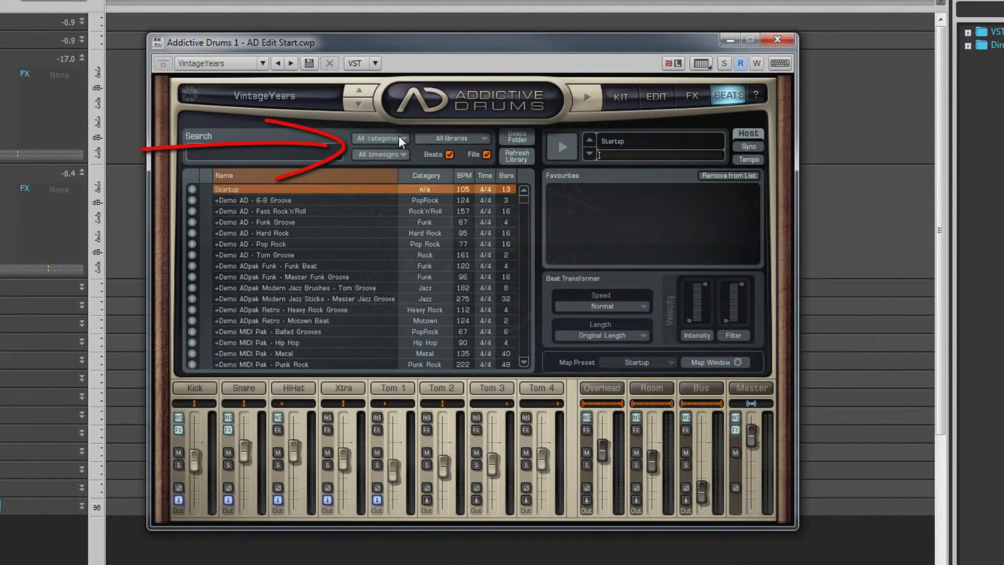
Filter beats to PopRock in 4/4 and load Bread'n'Butter Beat 016 - 8th HH Closed.
{"action": "left_click", "coordinate": [379, 137]}
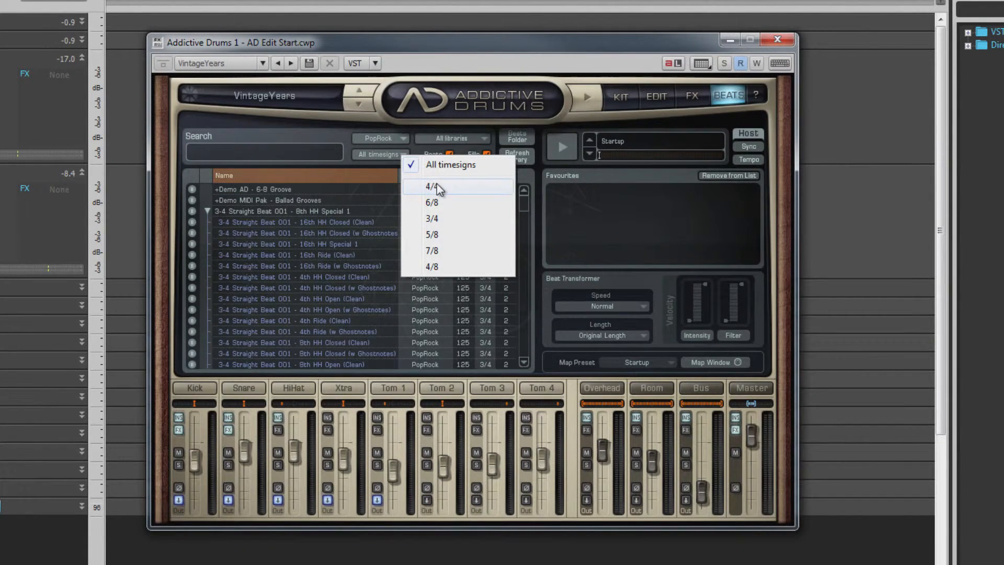
{"action": "left_click", "coordinate": [430, 186]}
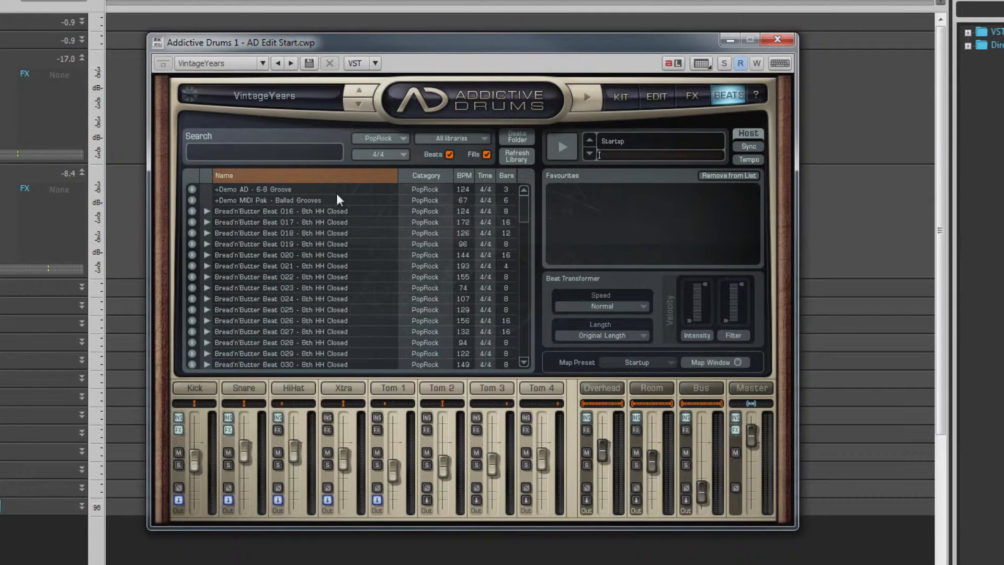
{"action": "left_click", "coordinate": [280, 211]}
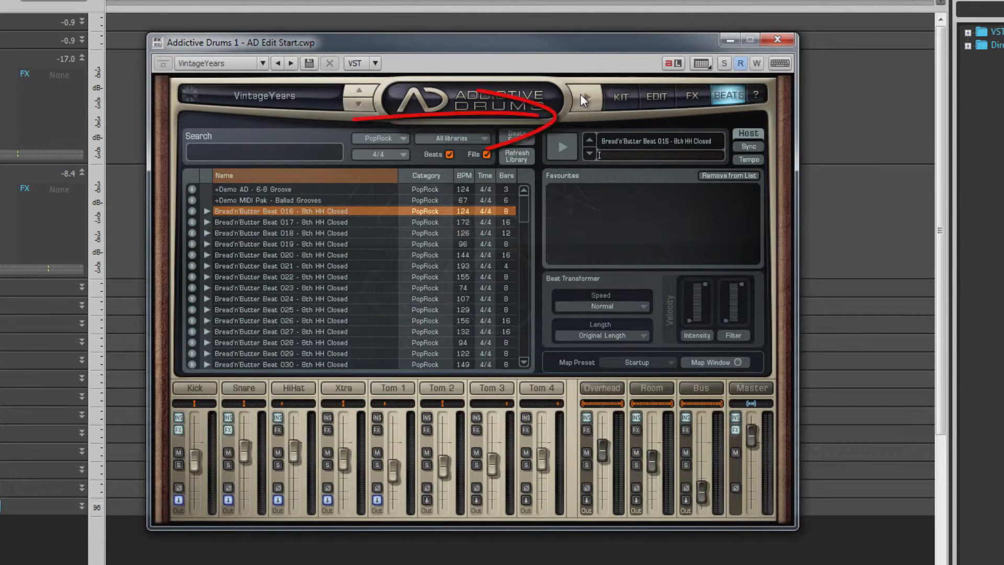
Preview Bread'n'Butter Beat 016, stop it, and enable Host Tempo sync.
{"action": "left_click", "coordinate": [560, 146]}
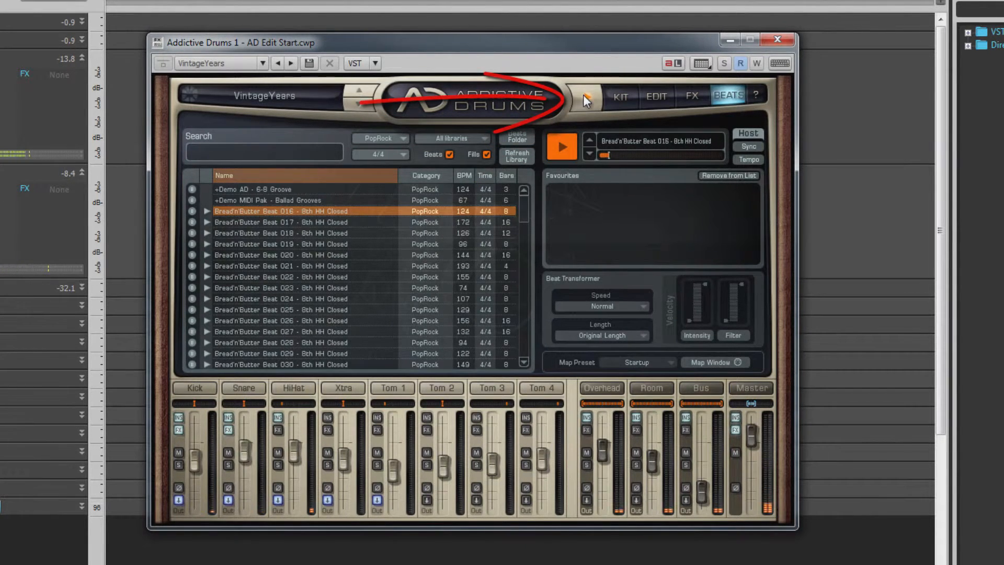
{"action": "left_click", "coordinate": [561, 146]}
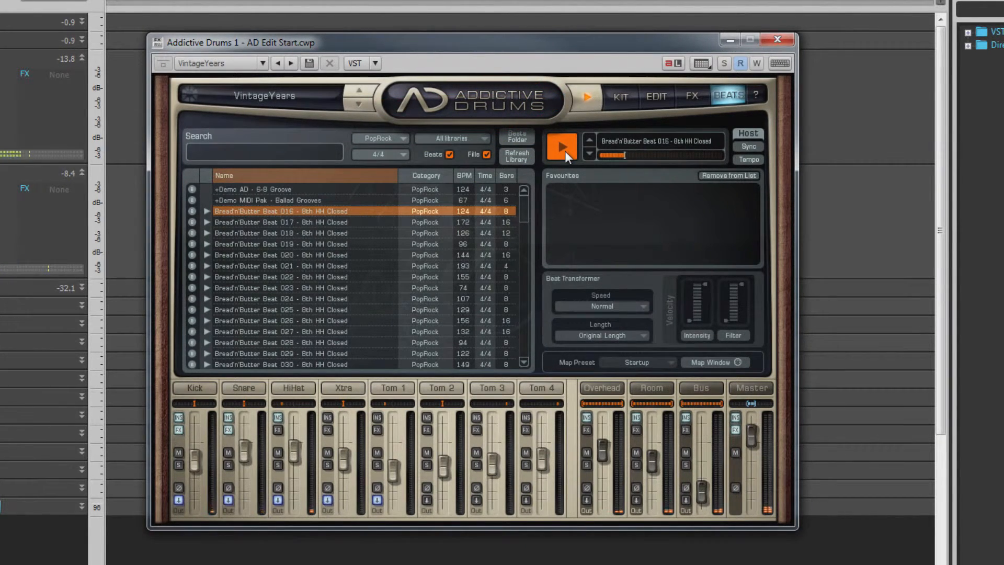
{"action": "left_click", "coordinate": [562, 146]}
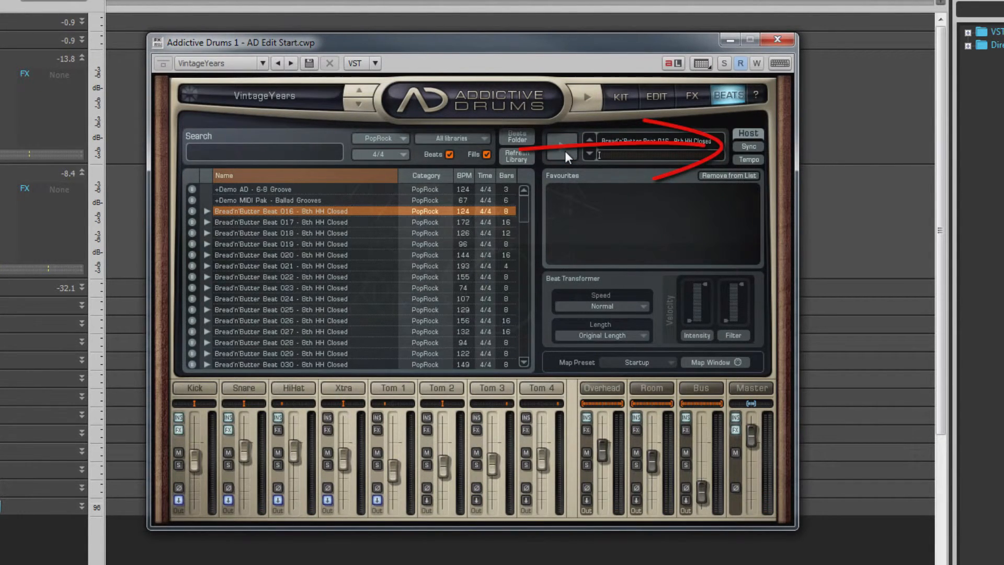
{"action": "mouse_move", "coordinate": [749, 157]}
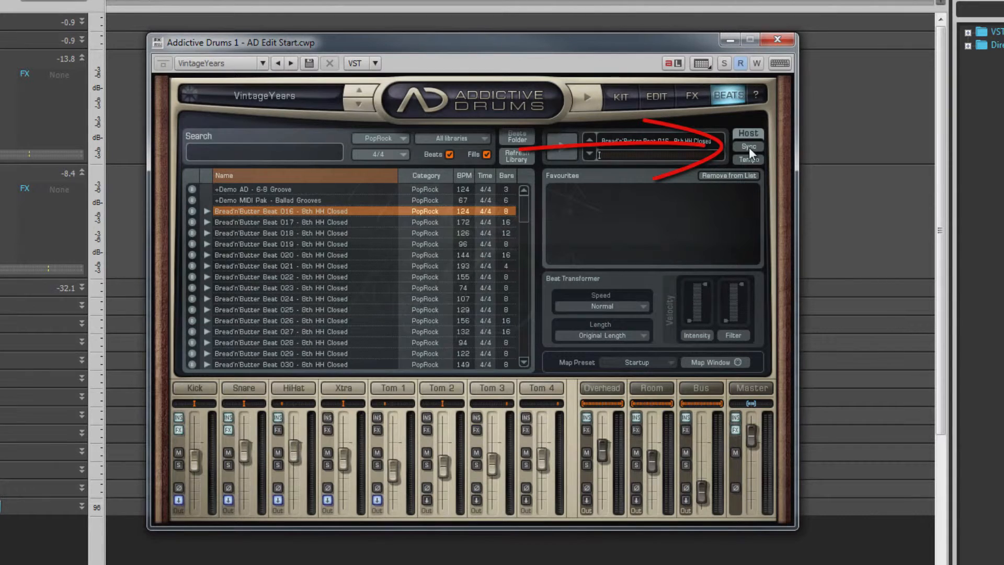
{"action": "left_click", "coordinate": [747, 146]}
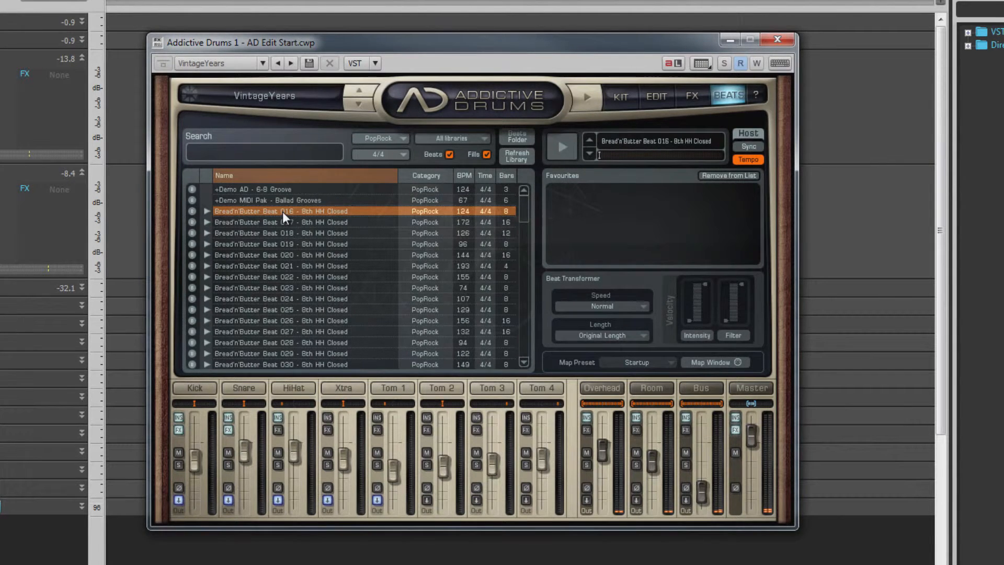
{"action": "mouse_move", "coordinate": [211, 217]}
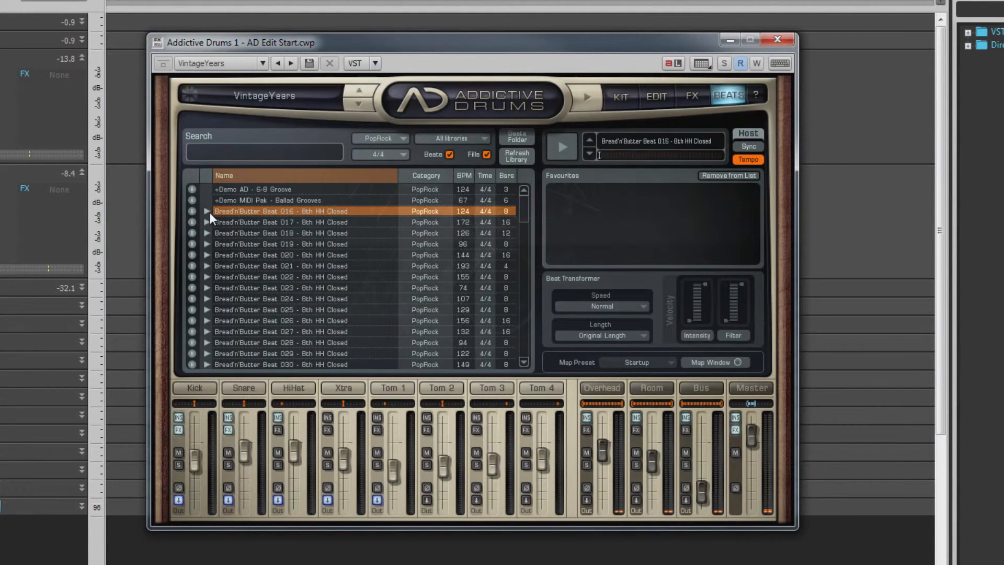
Expand Bread'n'Butter Beat 016 and pick its 8th HH Open variation for Favourites.
{"action": "left_click", "coordinate": [207, 211]}
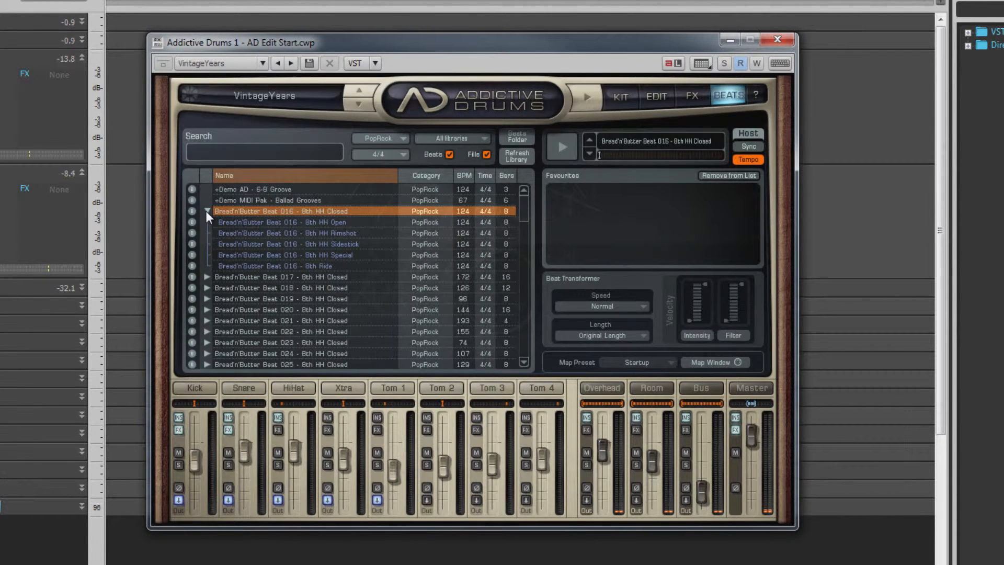
{"action": "left_click", "coordinate": [282, 222]}
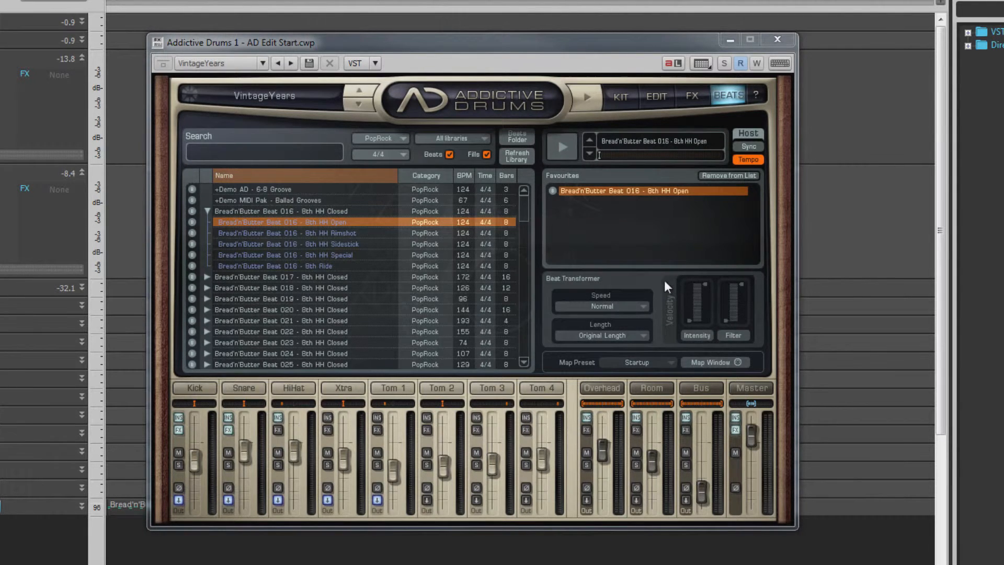
Set the Beat Transformer Speed to Double and Length to 4 Bars.
{"action": "left_click", "coordinate": [600, 305]}
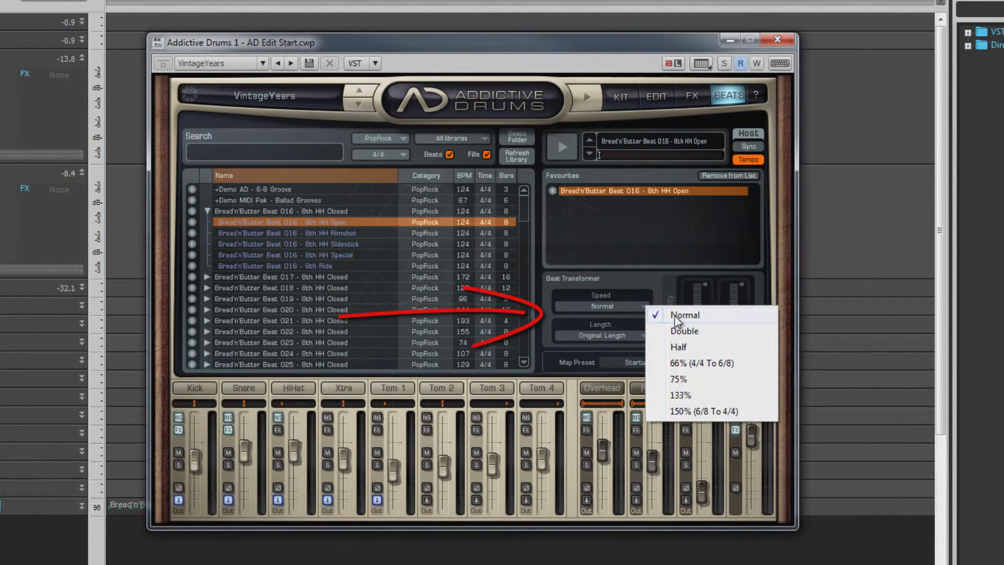
{"action": "left_click", "coordinate": [684, 331]}
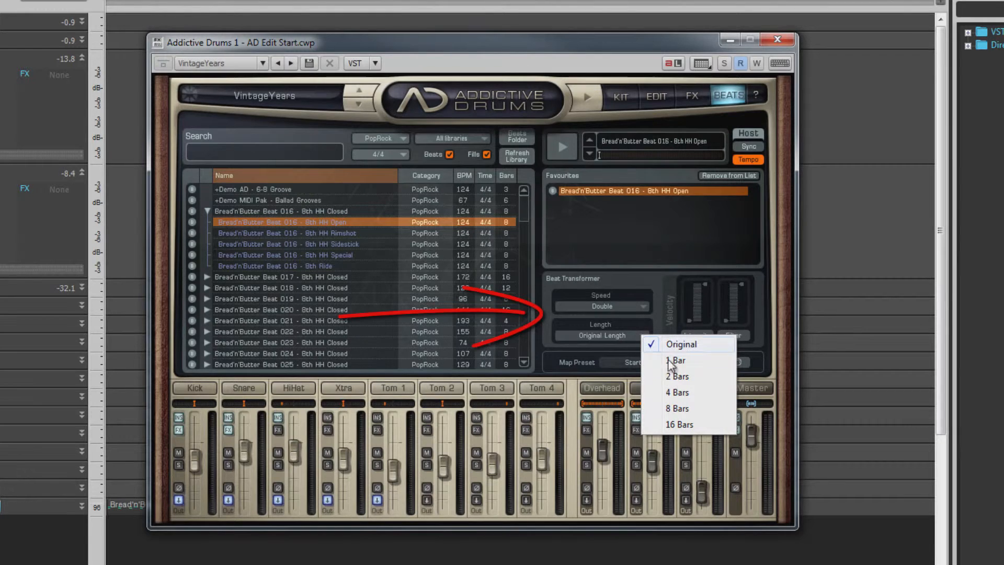
{"action": "left_click", "coordinate": [678, 392]}
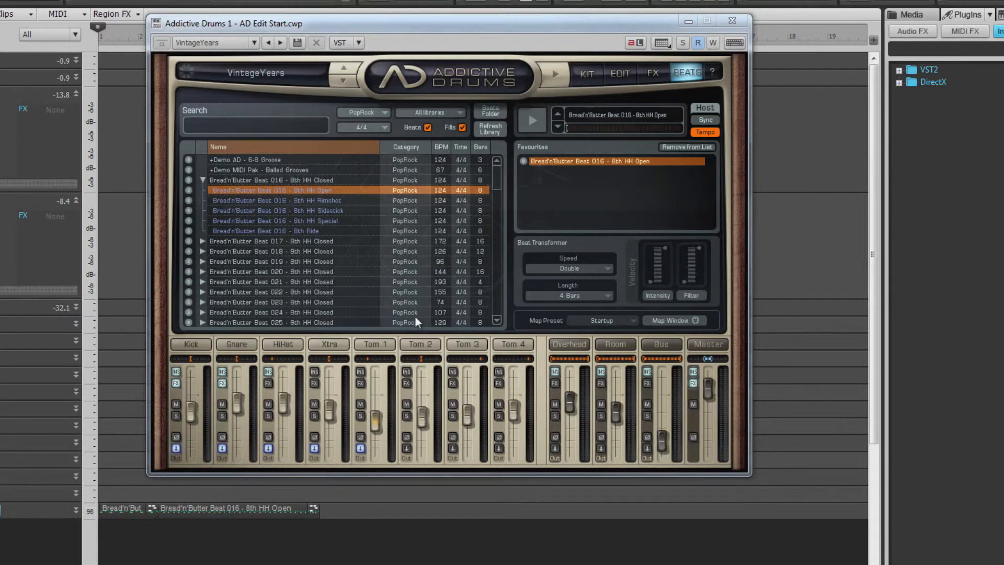
{"action": "mouse_move", "coordinate": [544, 99]}
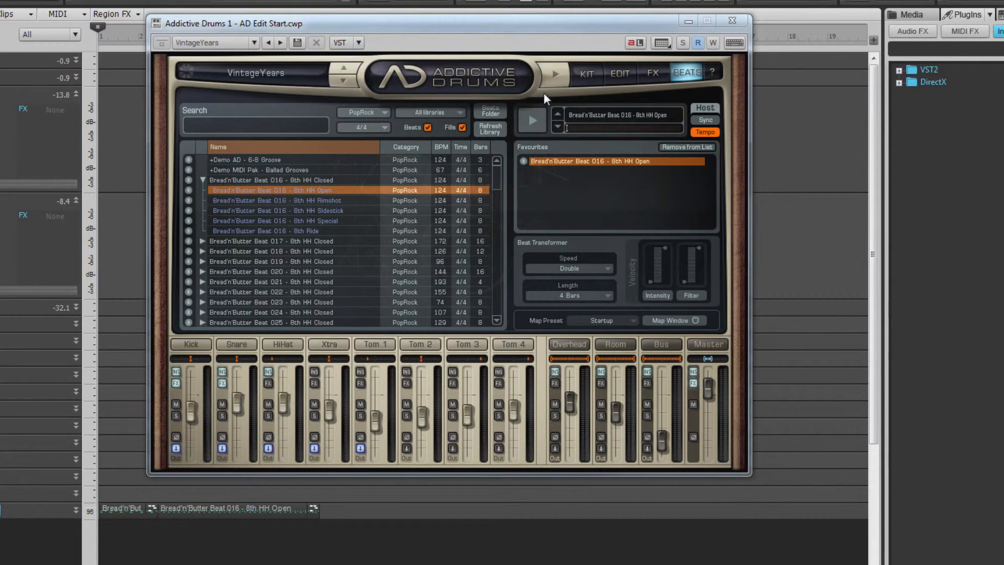
{"action": "mouse_move", "coordinate": [668, 326]}
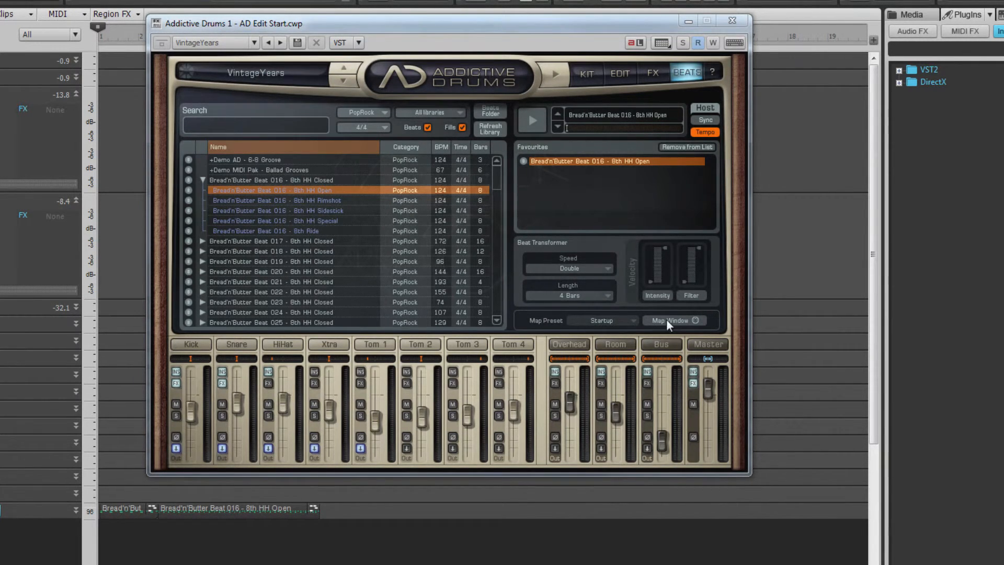
View the Map Preset list, then open the Map Window editor.
{"action": "left_click", "coordinate": [601, 319]}
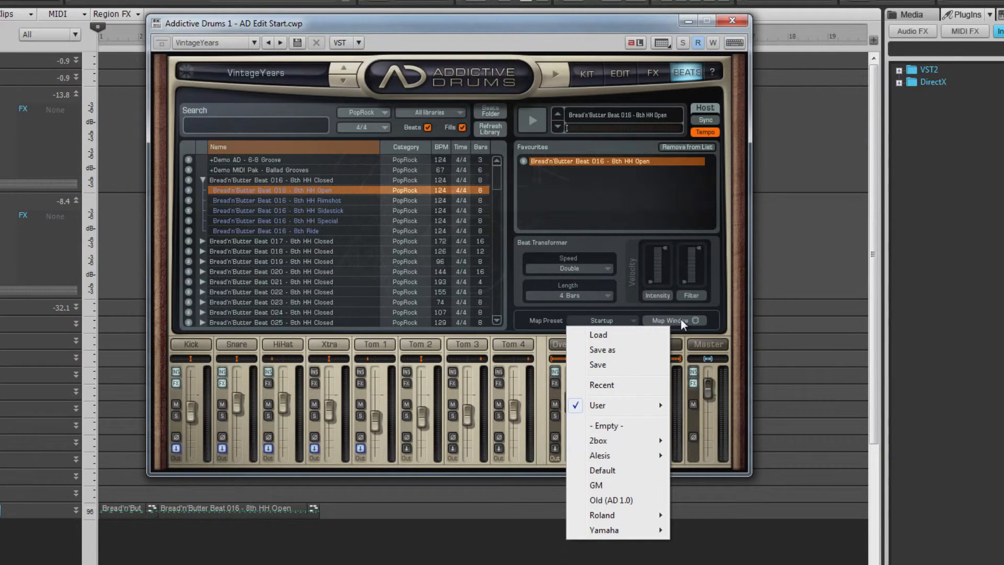
{"action": "left_click", "coordinate": [671, 320]}
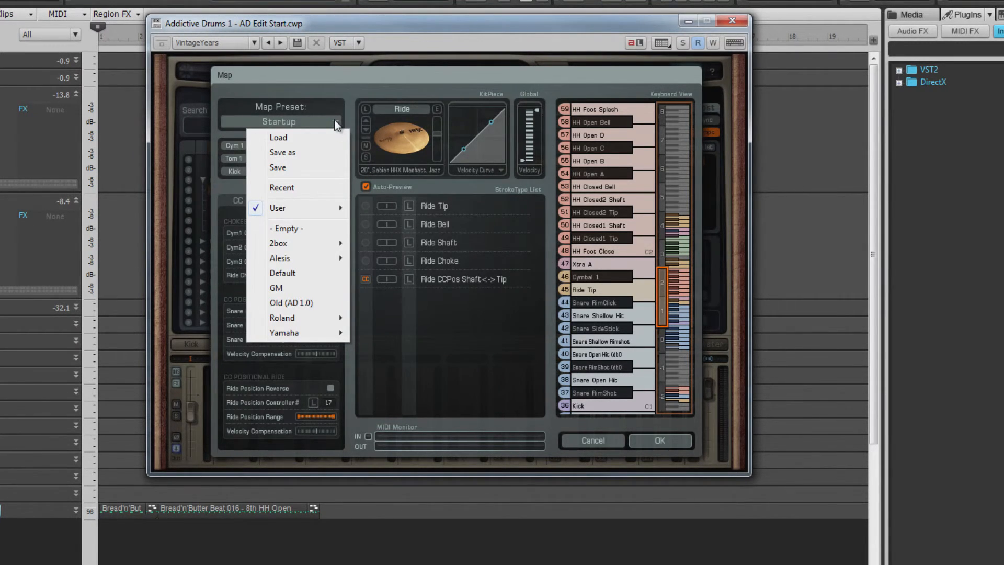
{"action": "mouse_move", "coordinate": [348, 82]}
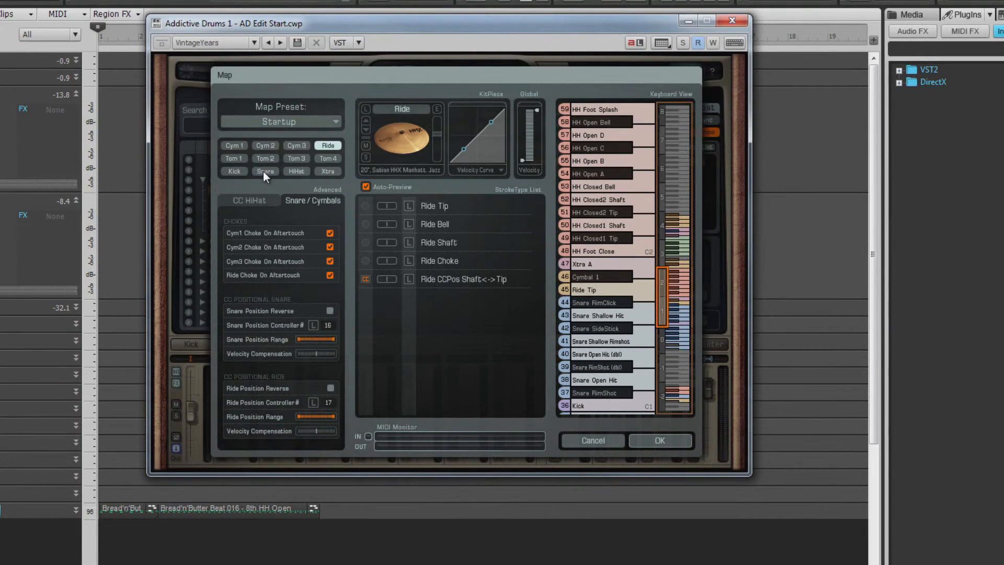
Select the Snare kit piece and preview its Snare Open Hit (dbl) stroke.
{"action": "left_click", "coordinate": [264, 171]}
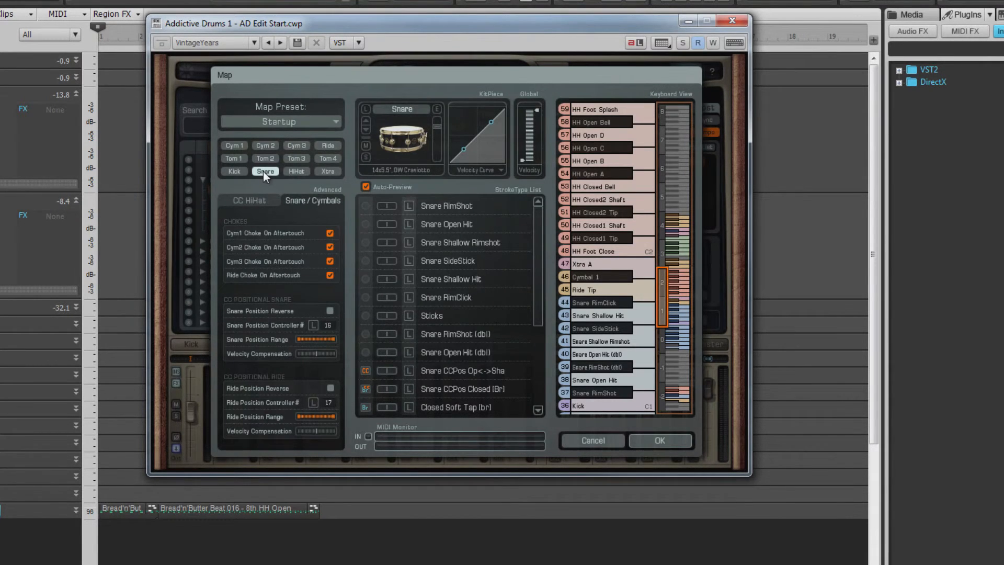
{"action": "mouse_move", "coordinate": [471, 302]}
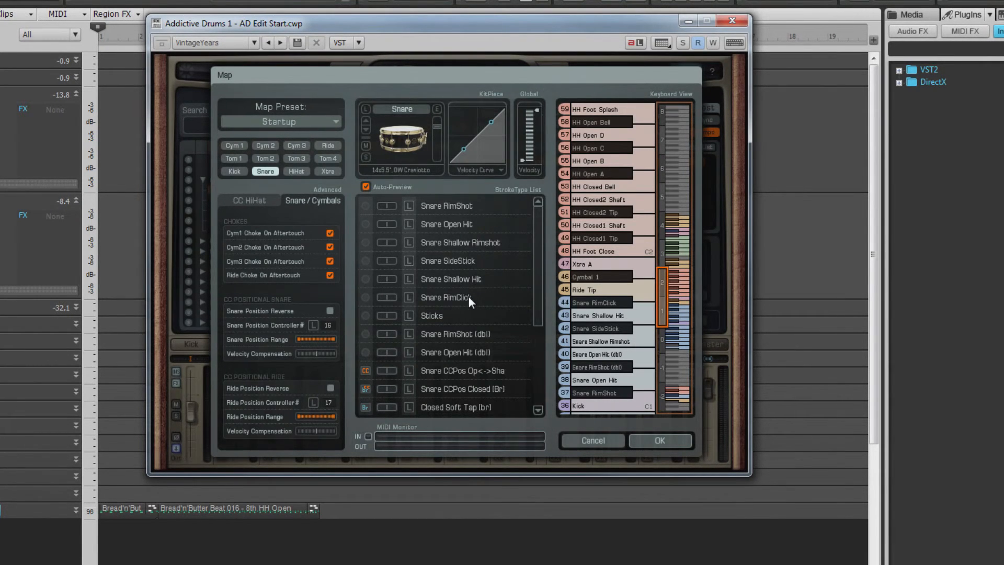
{"action": "left_click", "coordinate": [446, 297]}
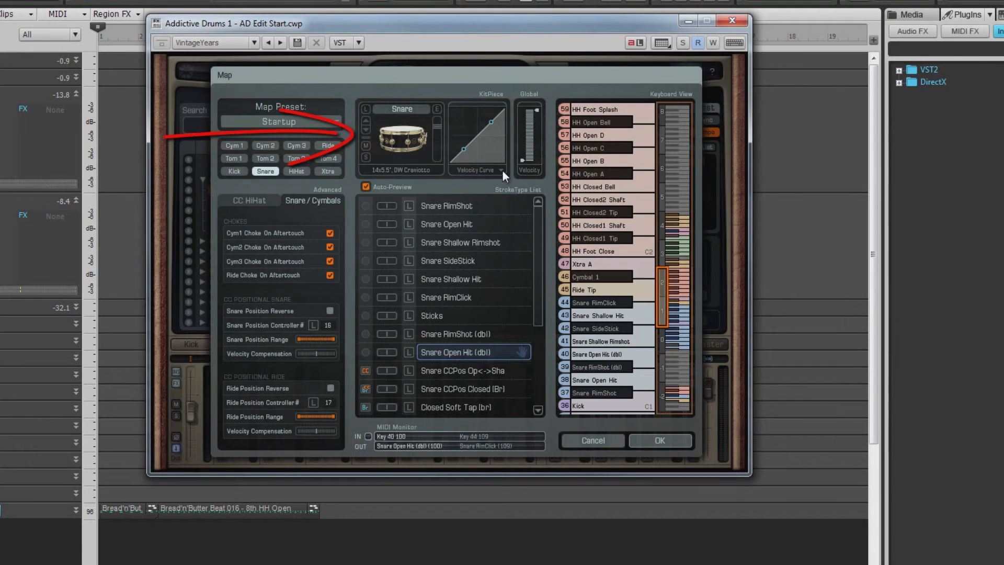
{"action": "mouse_move", "coordinate": [523, 144]}
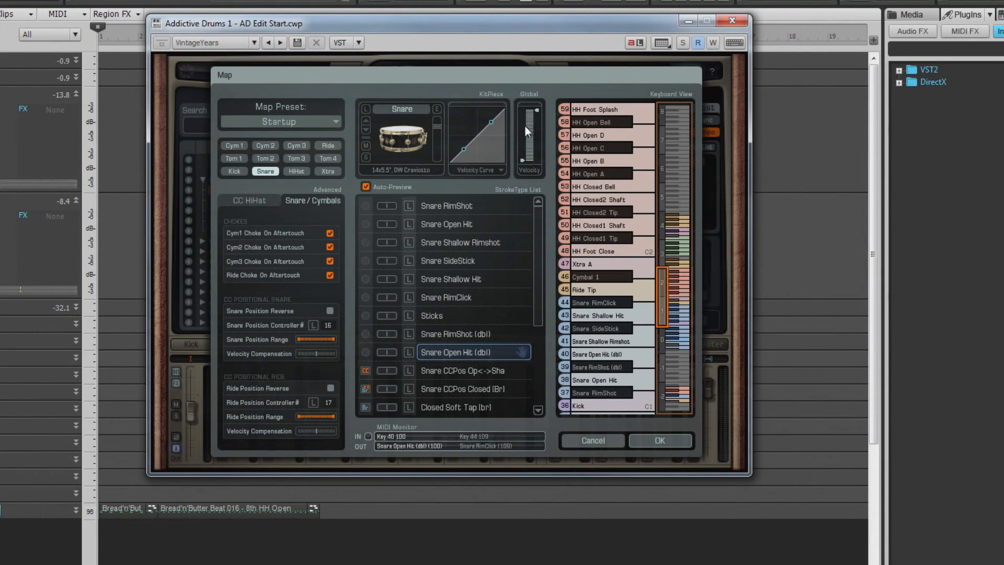
{"action": "mouse_move", "coordinate": [446, 304]}
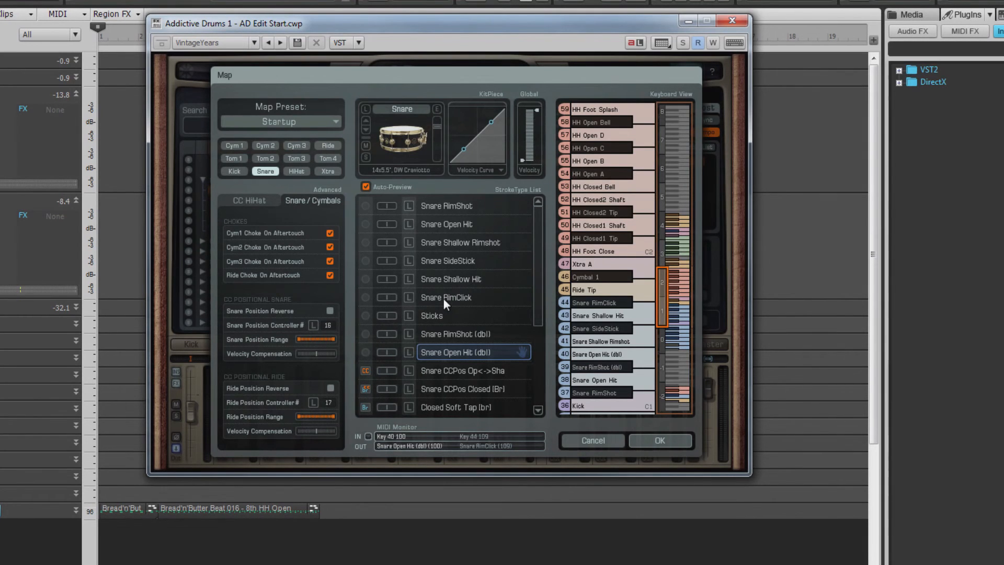
Preview Snare RimClick and play its key 44 in the Keyboard View.
{"action": "left_click", "coordinate": [448, 297]}
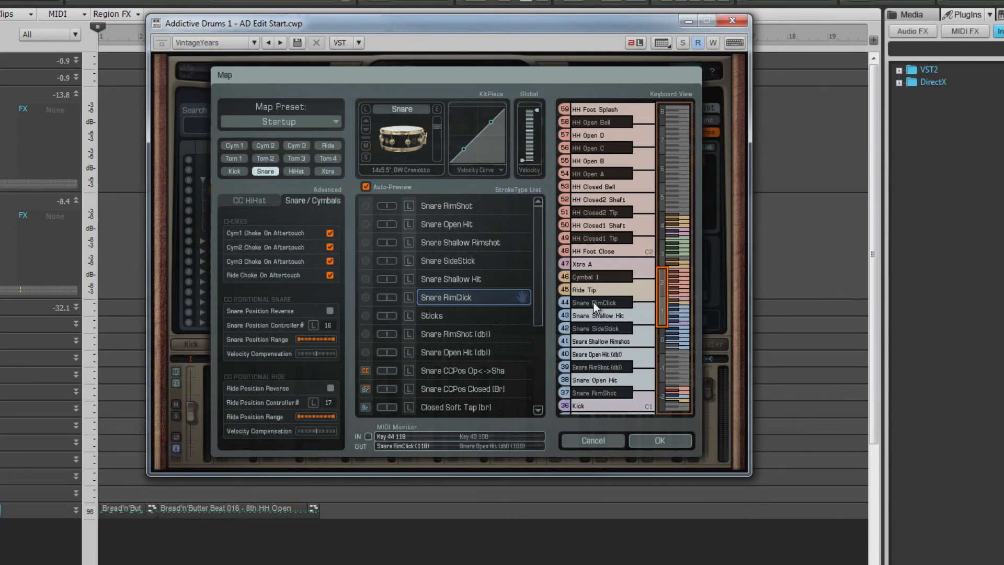
{"action": "left_click", "coordinate": [599, 302]}
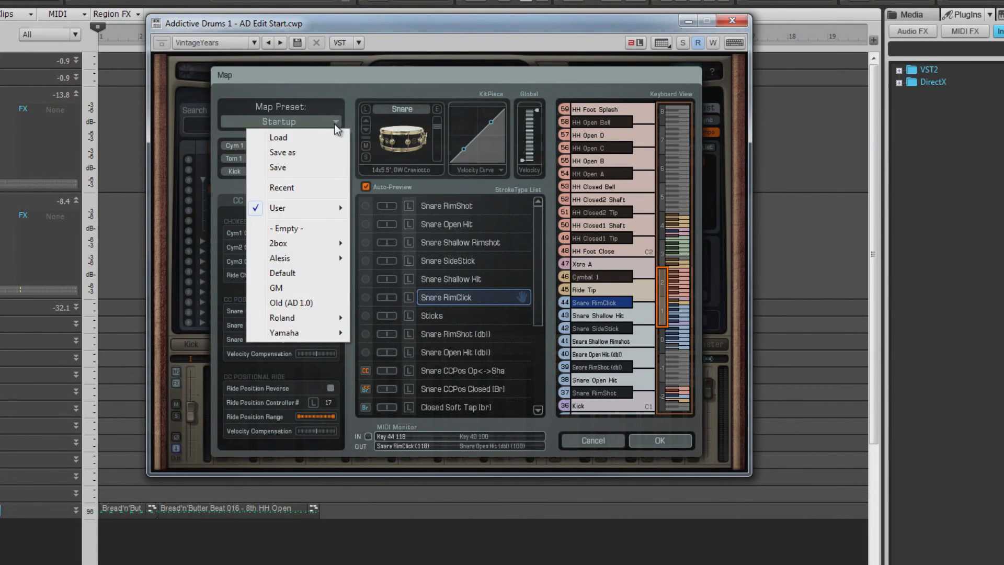
{"action": "mouse_move", "coordinate": [306, 157]}
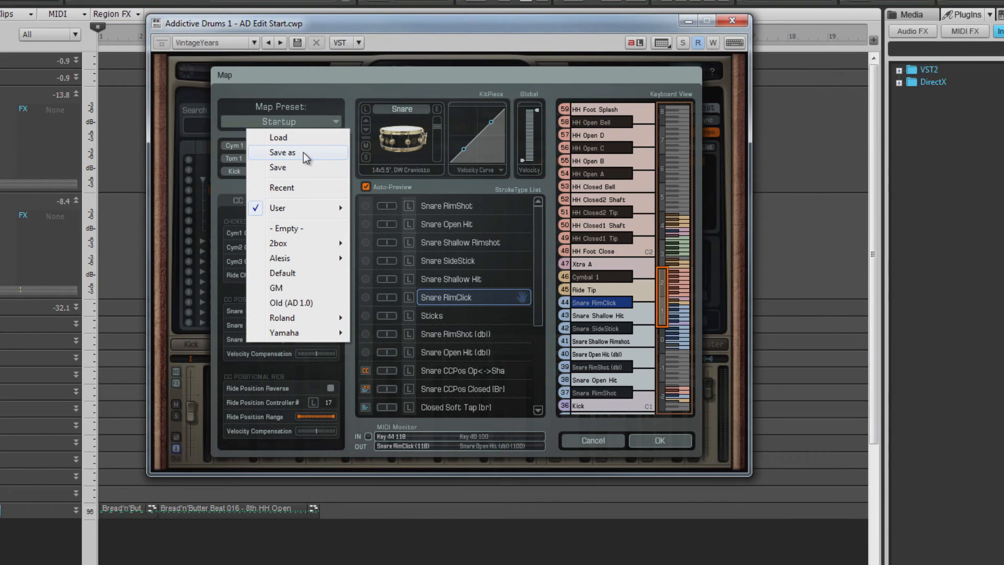